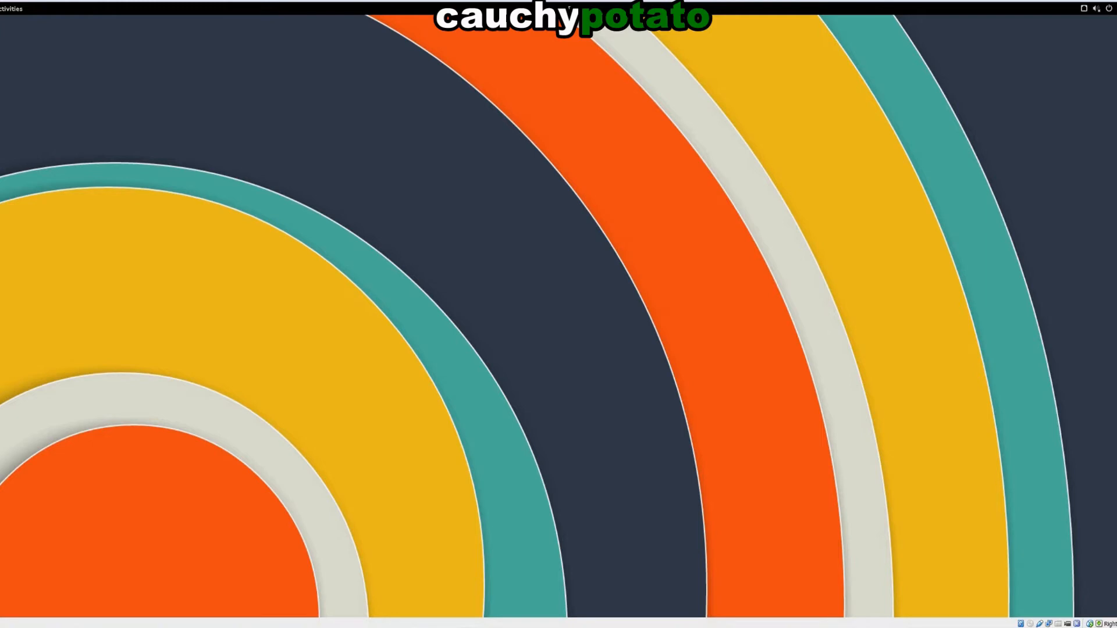
Step: Launch Terminal from Activities and get a new window with a home-directory prompt
left_click(12, 7)
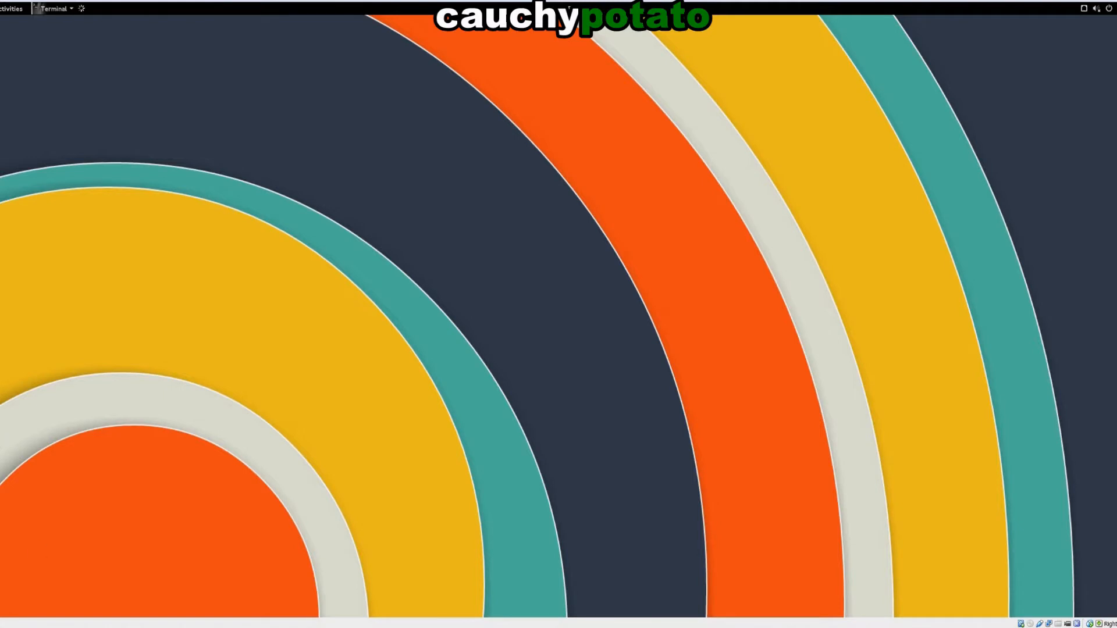
left_click(51, 8)
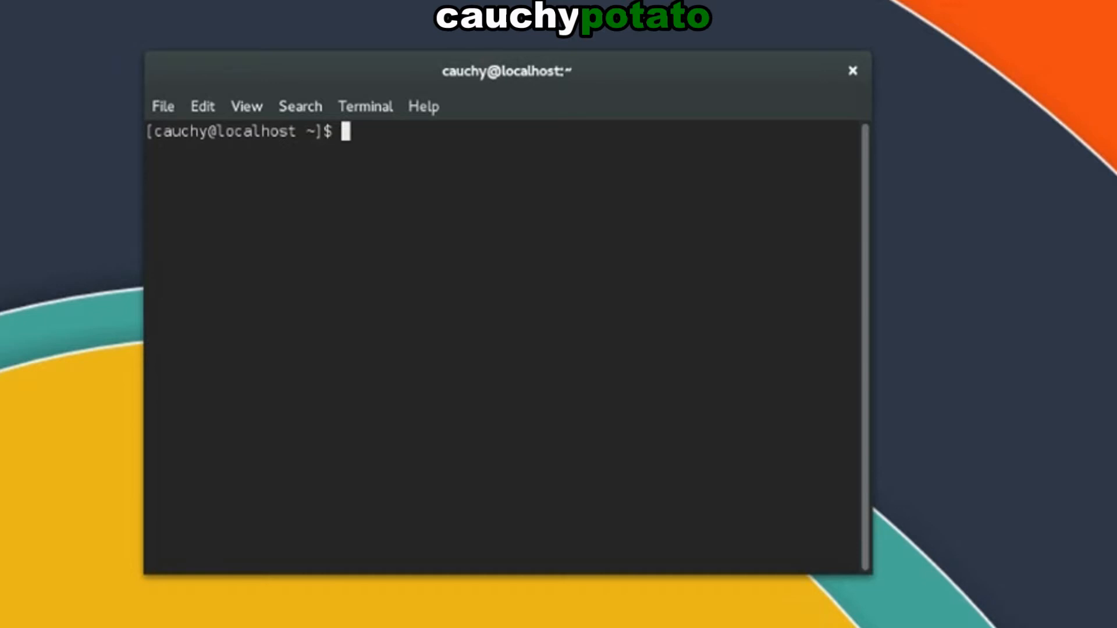
Step: Run ls to list the whole home directory, then begin a * wildcard command
type("ls")
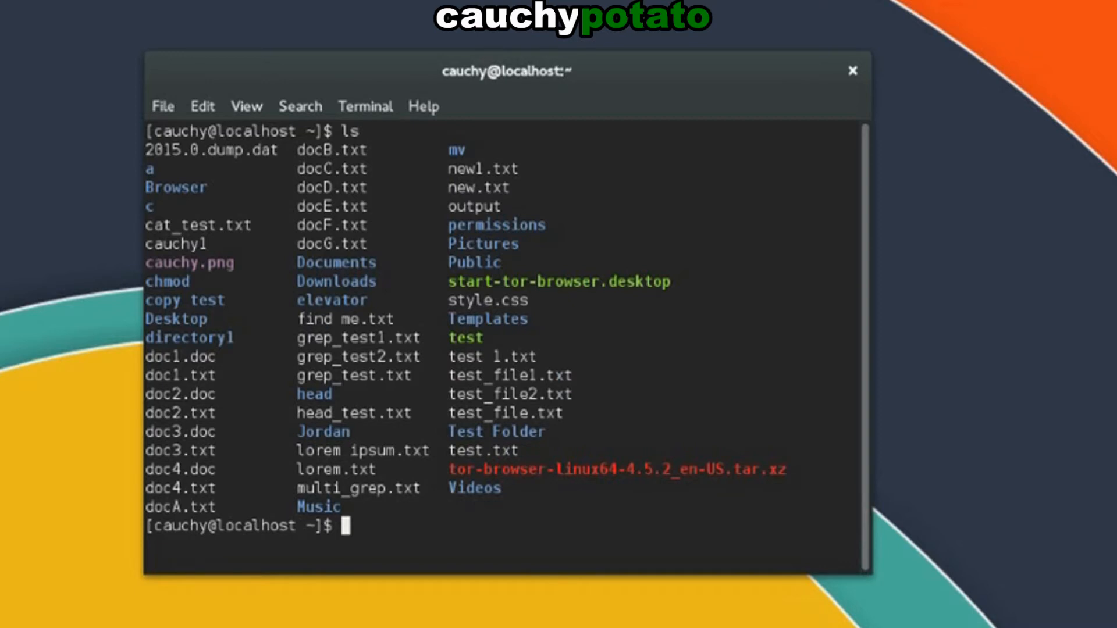
mouse_move(161, 363)
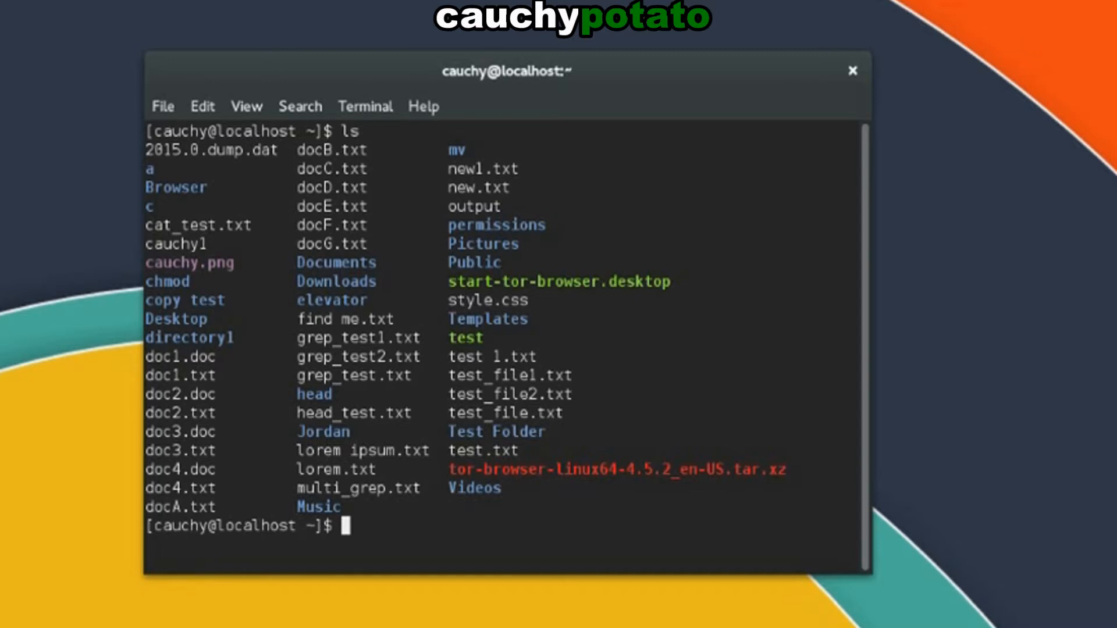
type("*")
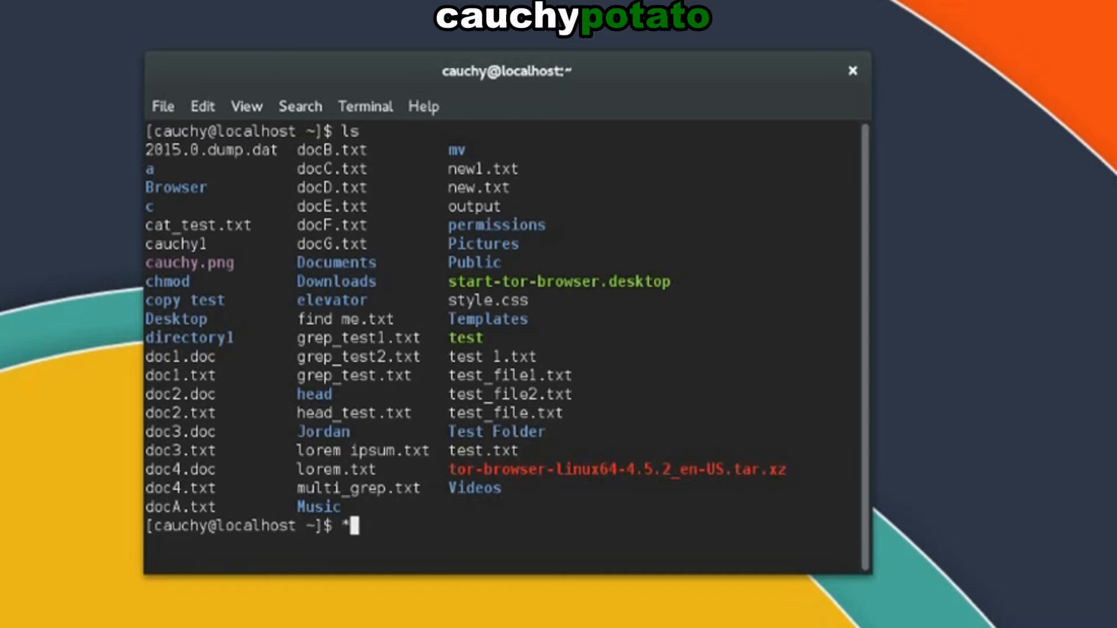
Step: Run ls doc* to show only the entries beginning with doc
type("ls doc")
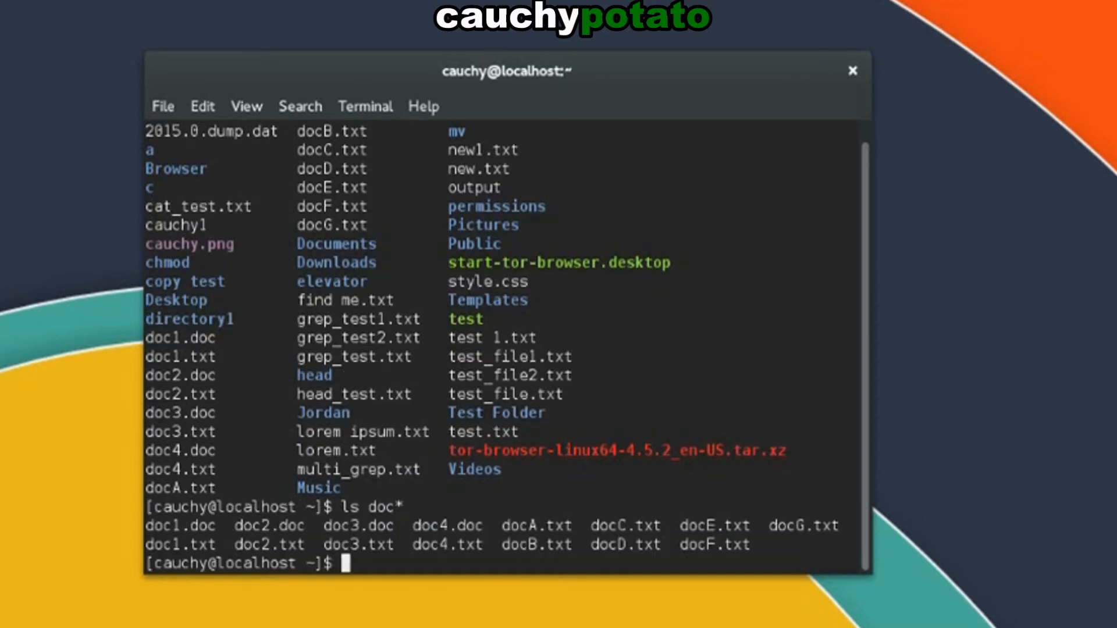
mouse_move(218, 542)
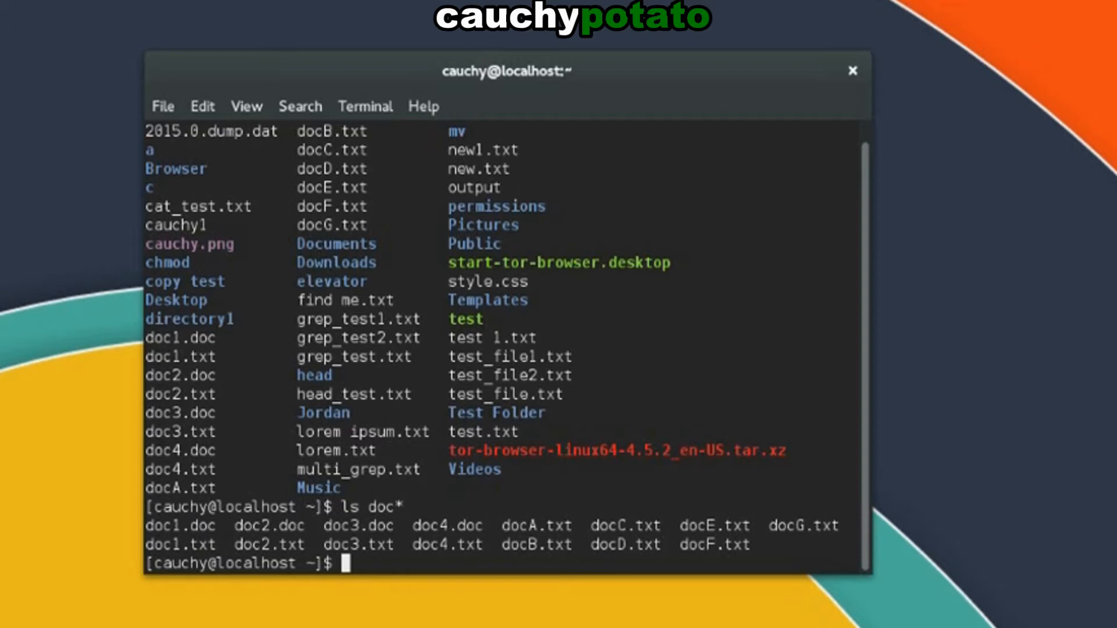
mouse_move(39, 157)
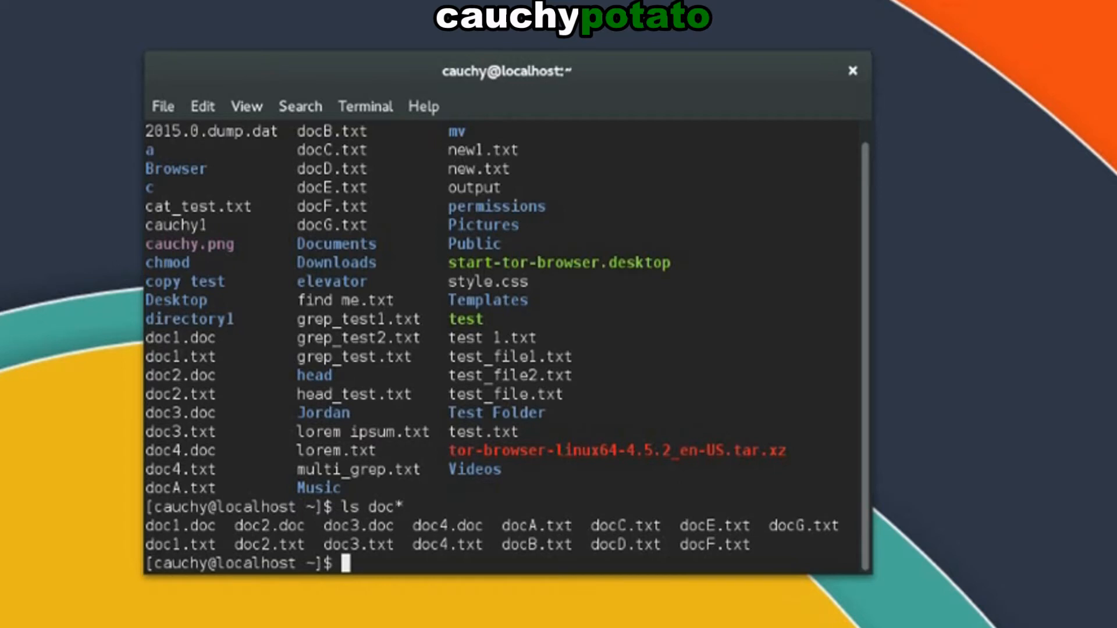
Step: Run ls doc?.txt to list the one-character doc .txt files
type("?")
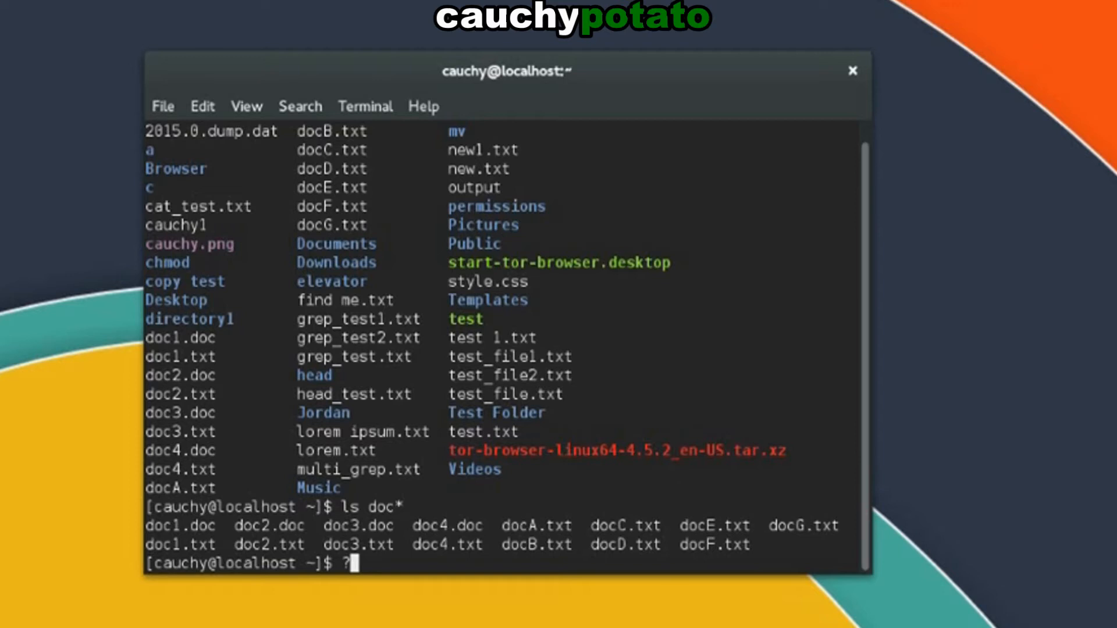
type("ls")
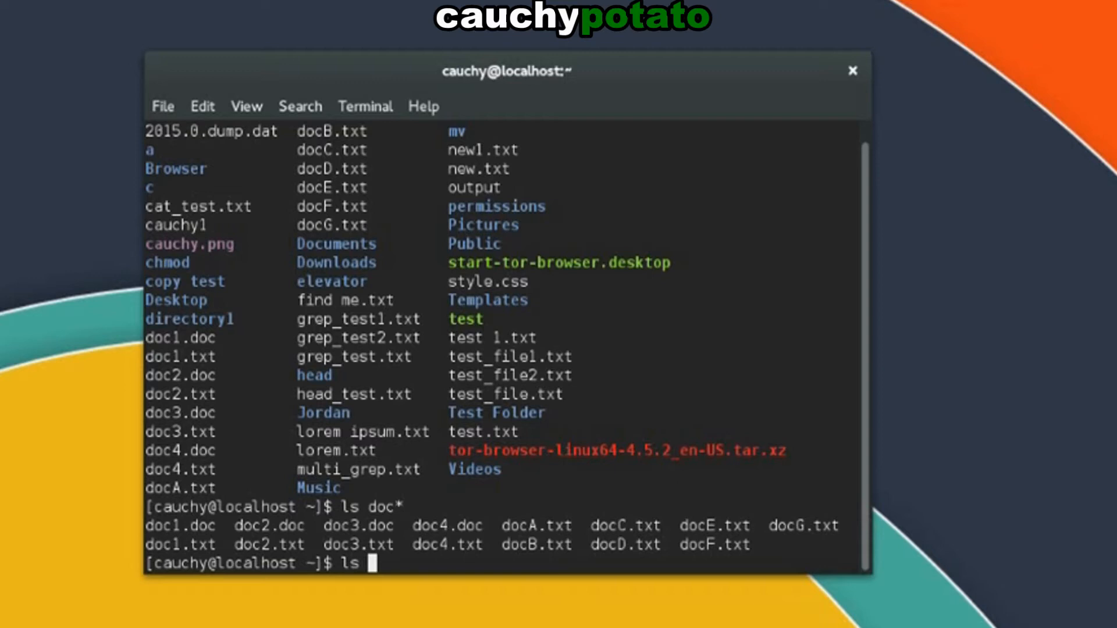
type("doc?.")
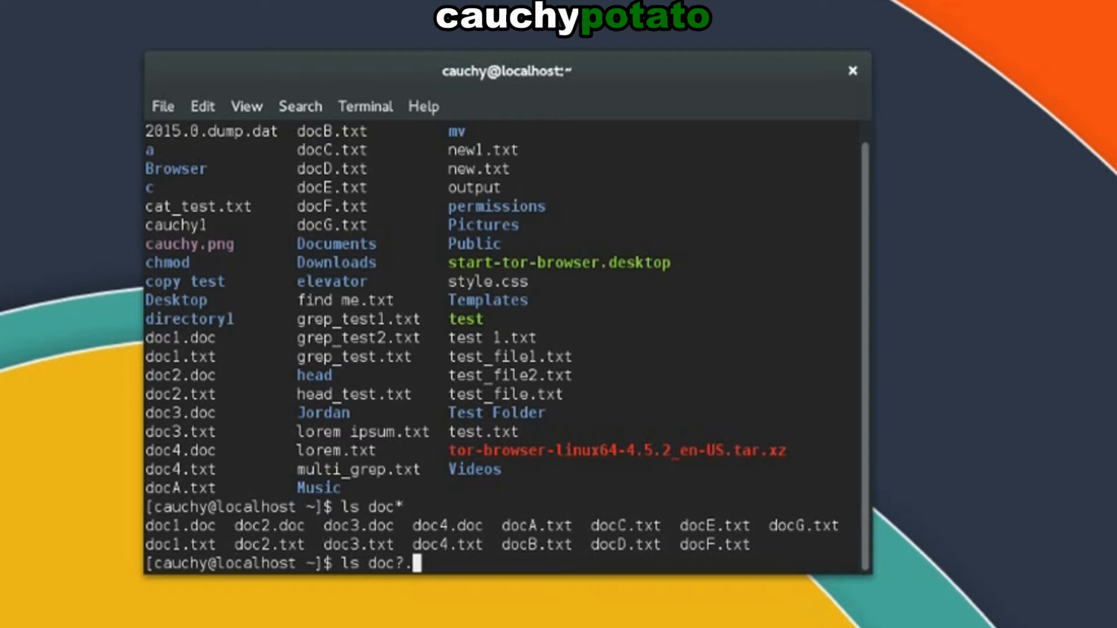
type("txt")
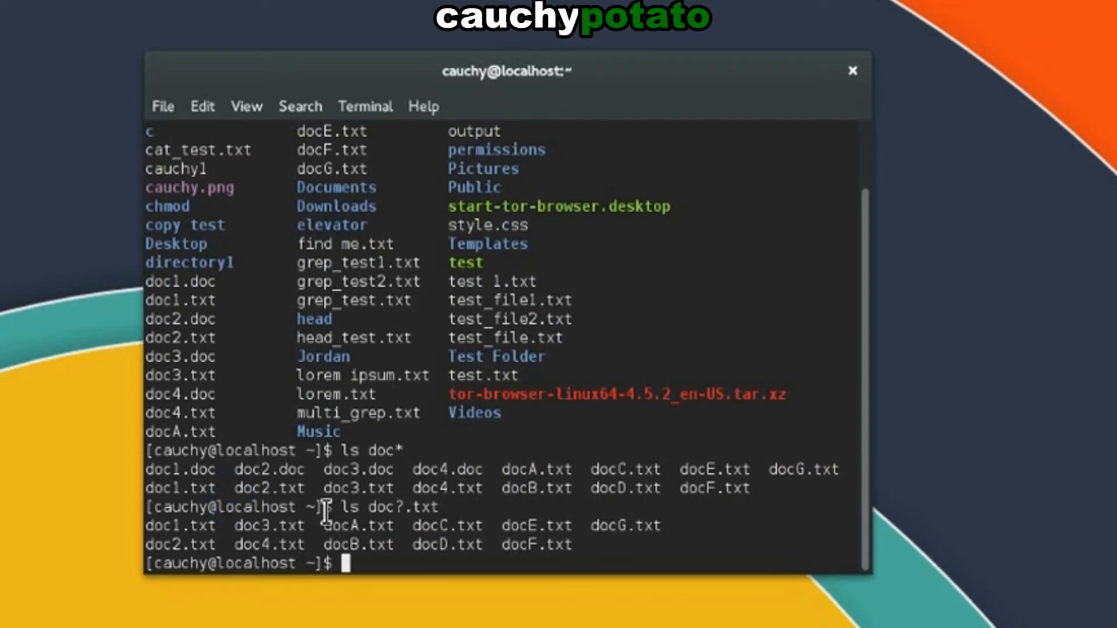
mouse_move(344, 544)
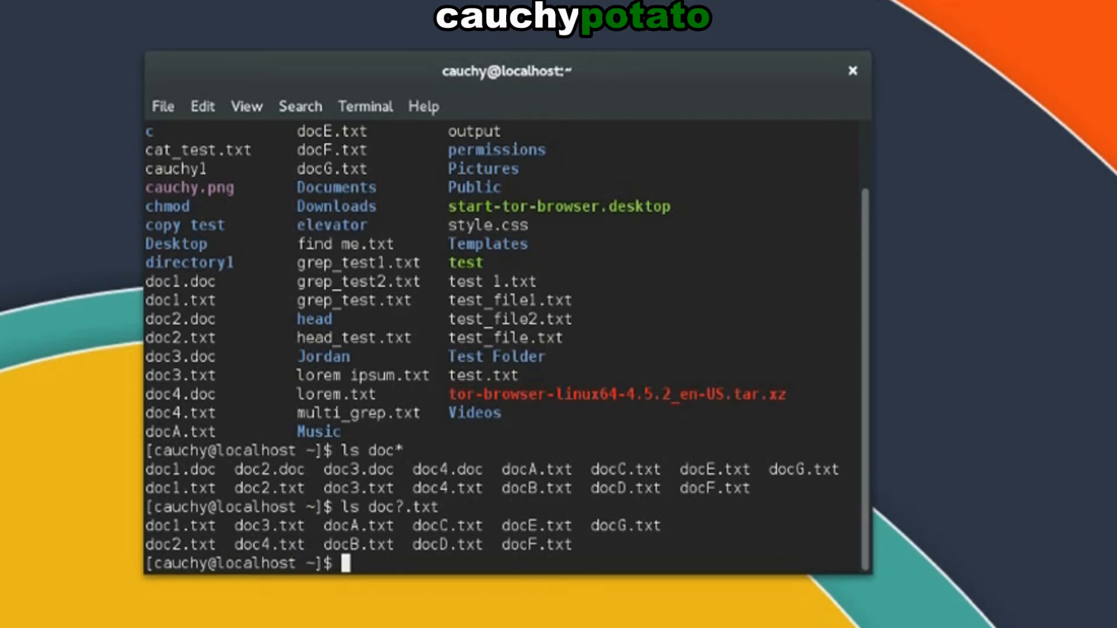
mouse_move(356, 575)
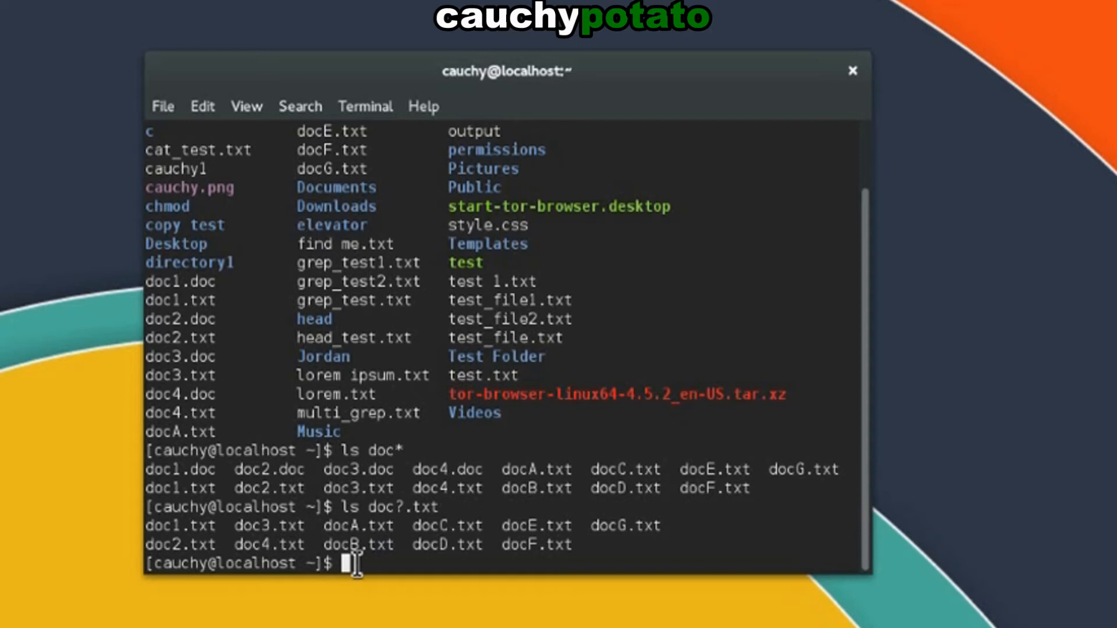
mouse_move(447, 524)
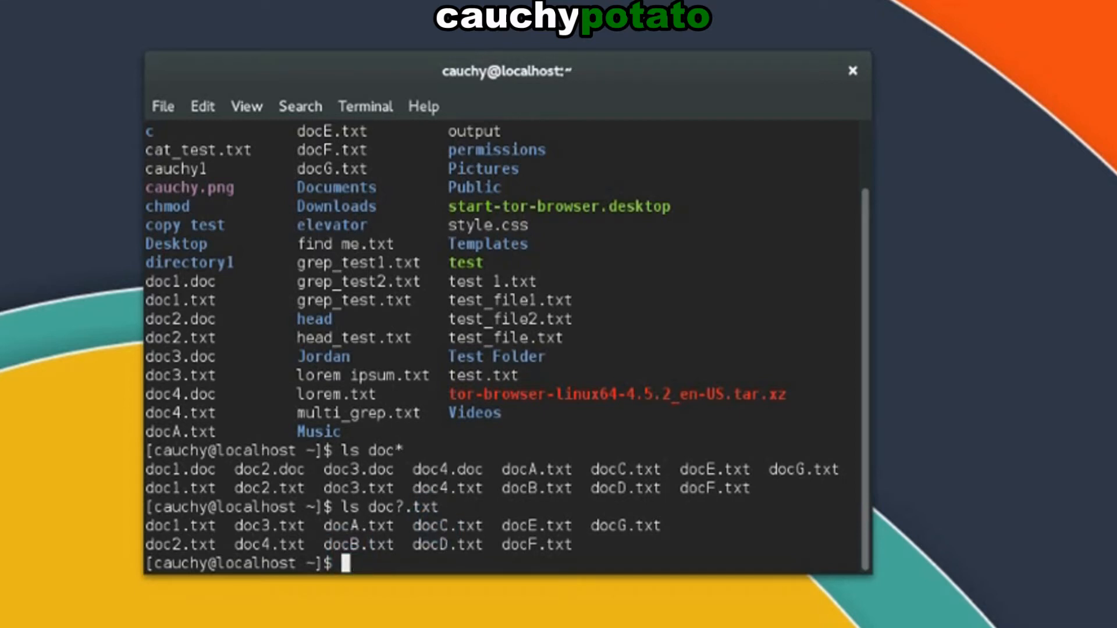
type("[]")
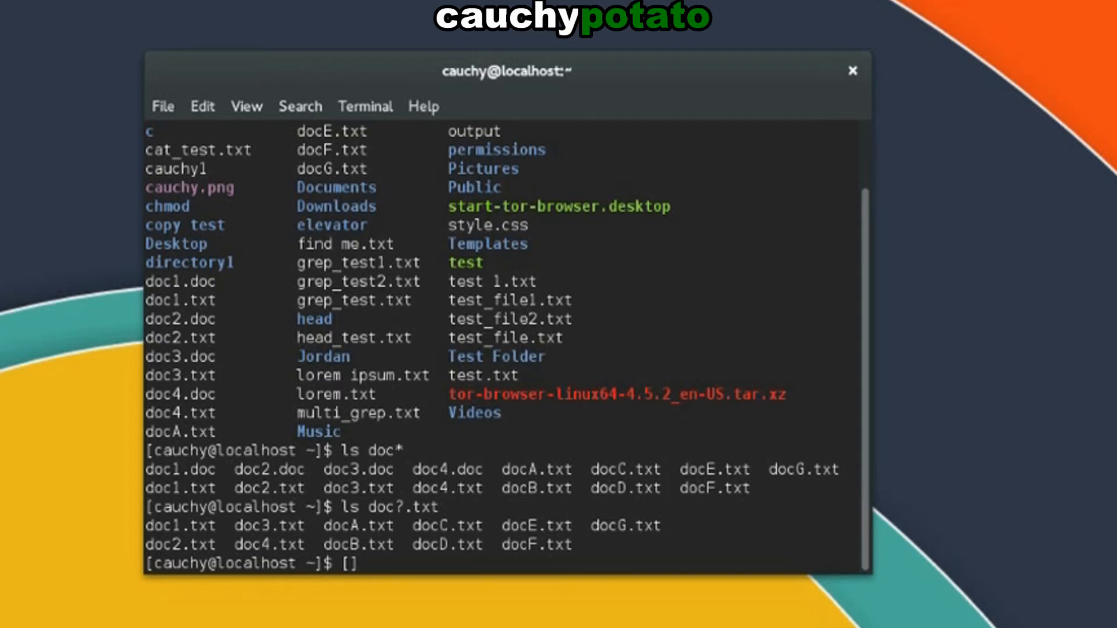
type("-")
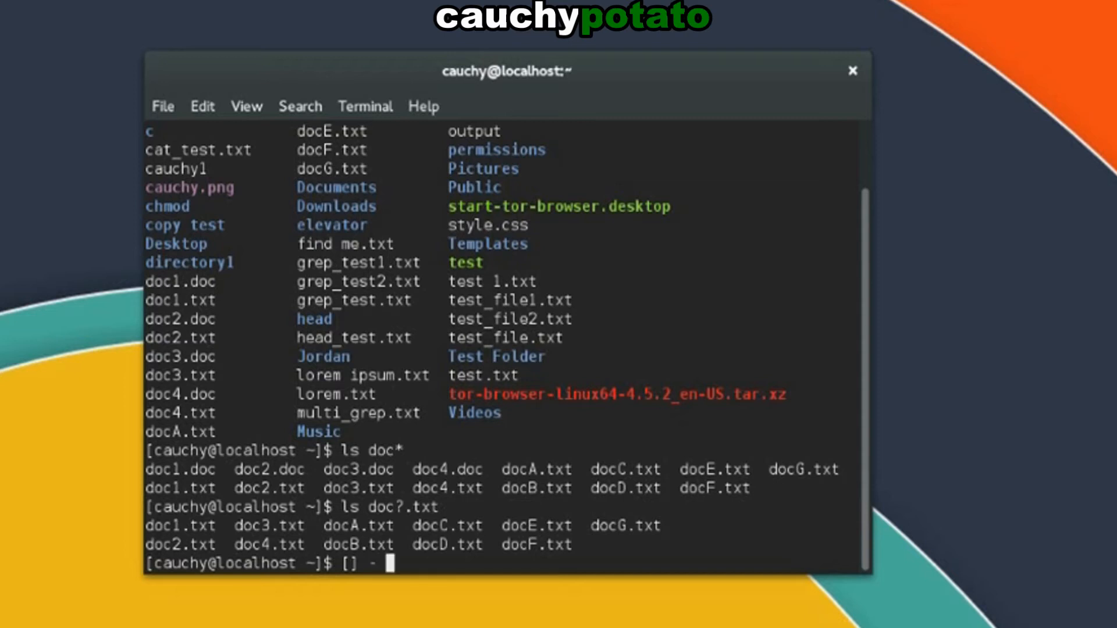
type(",")
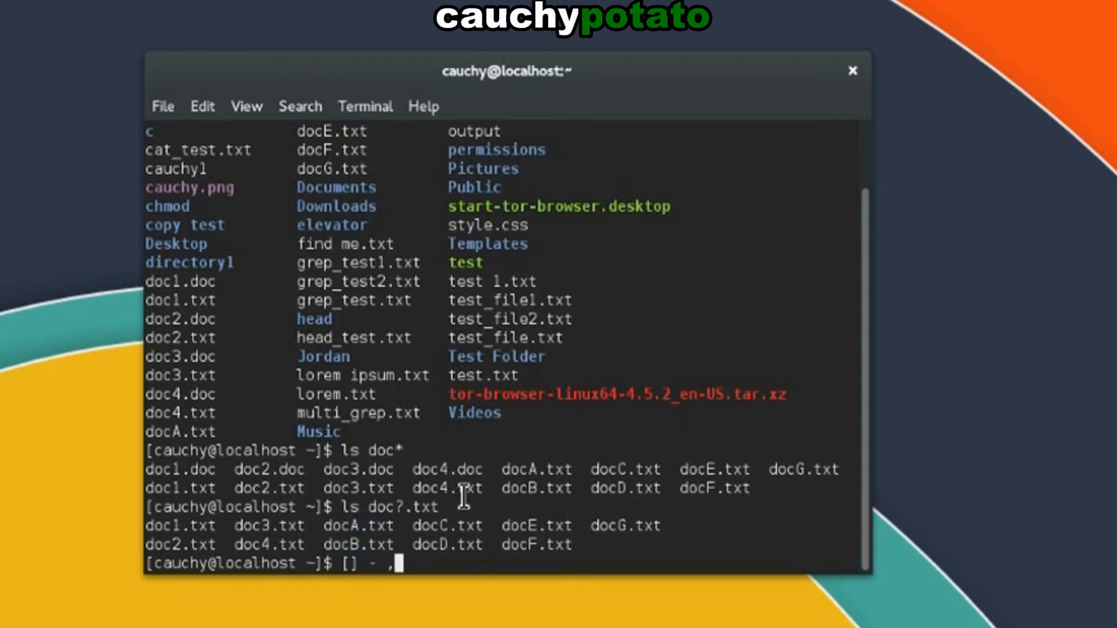
key("BackSpace")
type("ls doc")
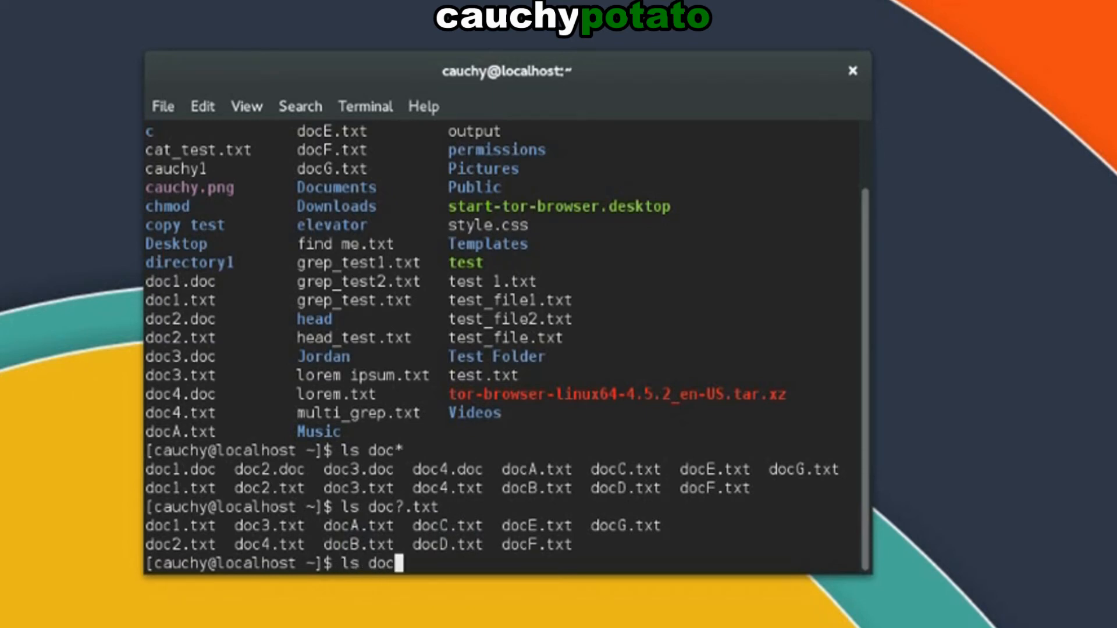
Step: Enter the bracket-range command ls doc[A-C].txt at the prompt
type("[A-")
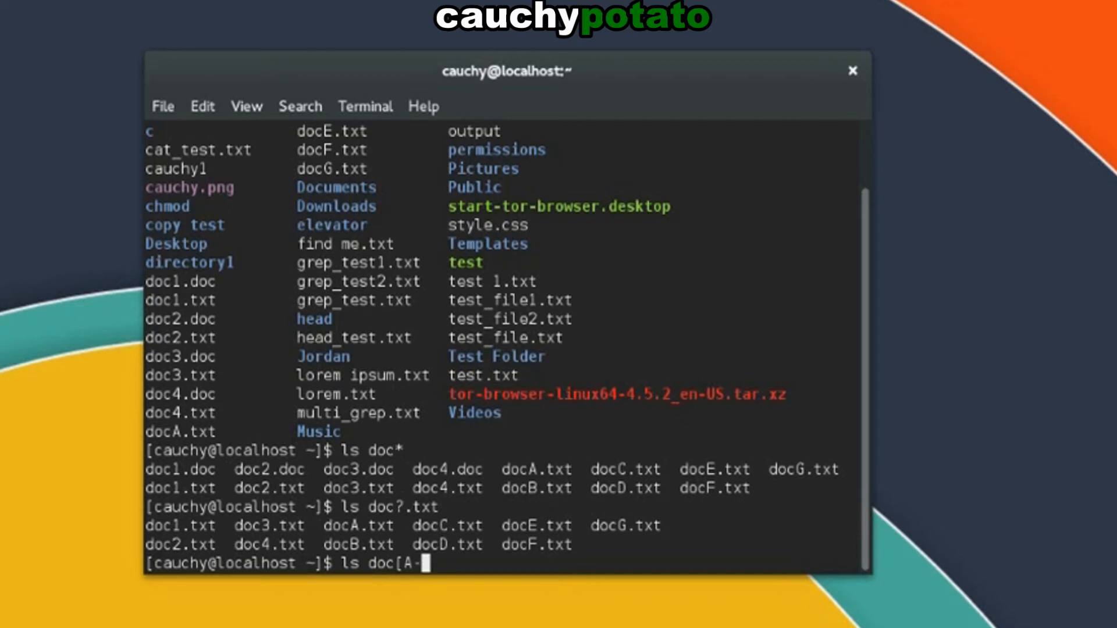
type("C].")
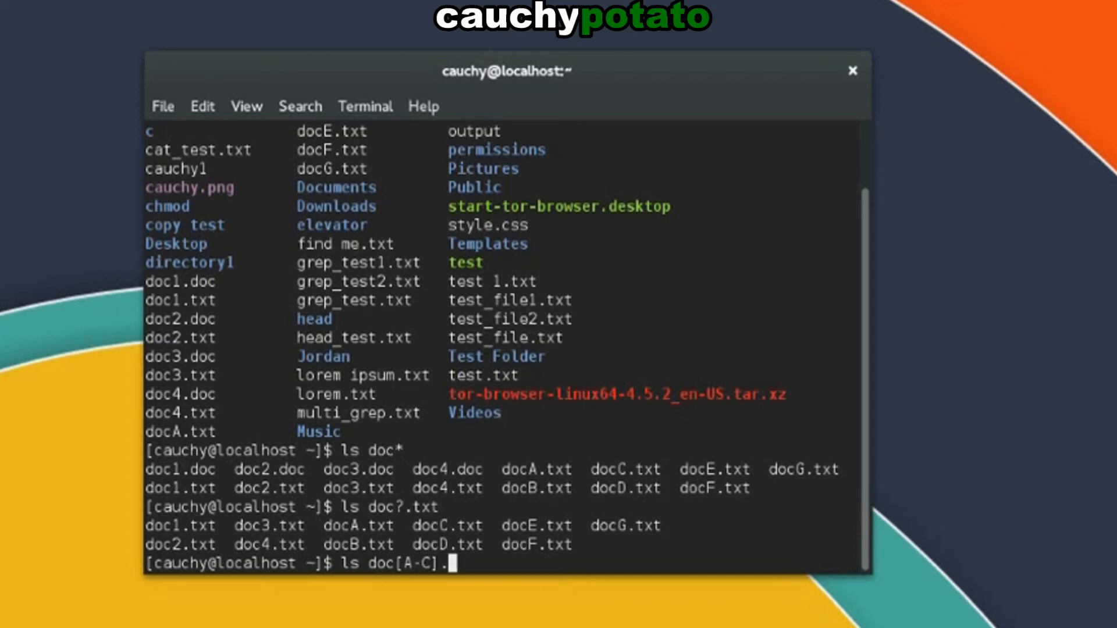
type("txt")
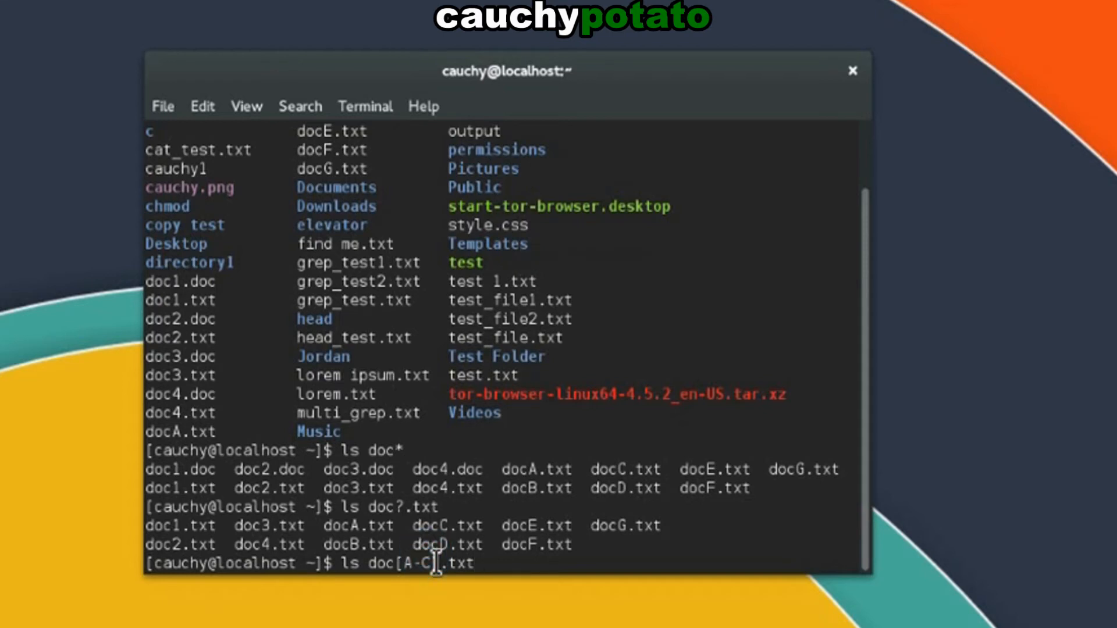
mouse_move(474, 563)
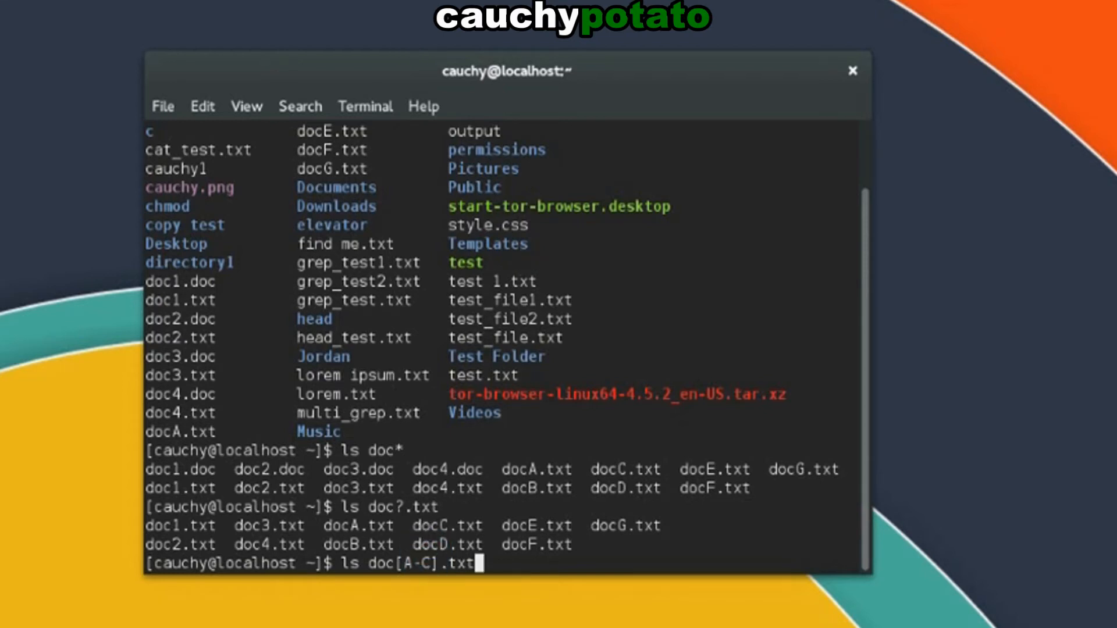
mouse_move(331, 449)
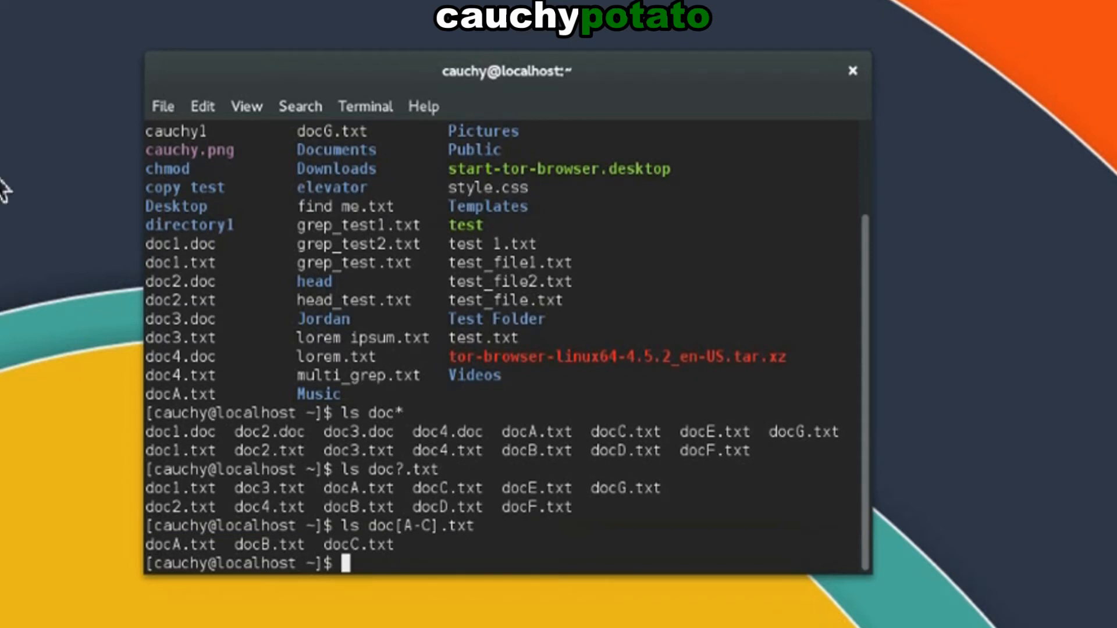
mouse_move(184, 555)
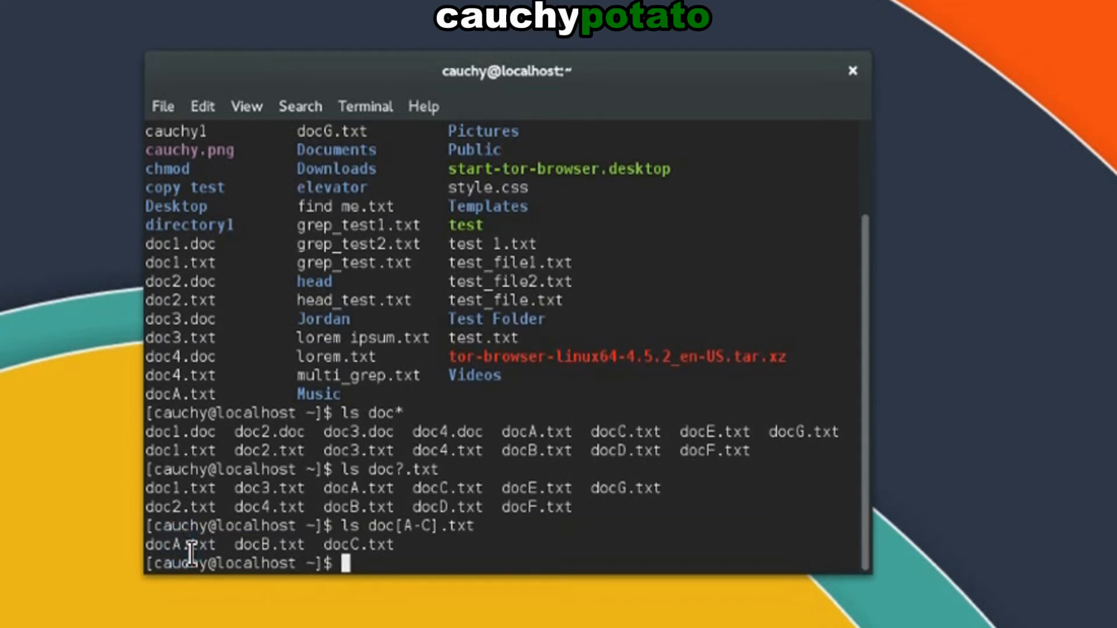
mouse_move(379, 579)
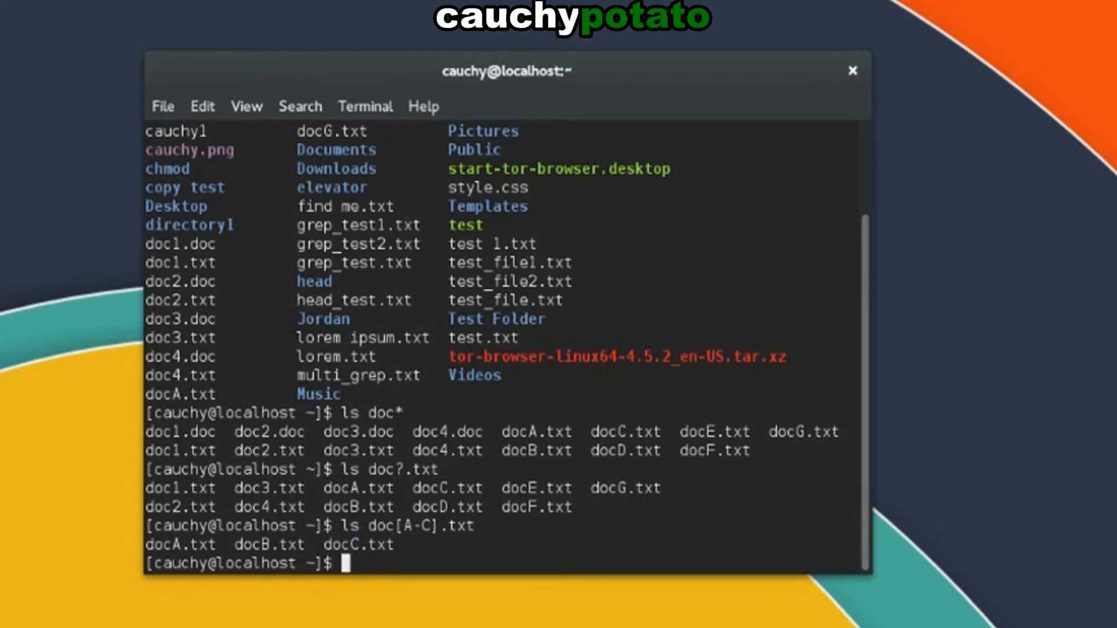
Step: Enter ls doc[A,B,C].txt, matching docA.txt, docB.txt and docC.txt as a comma set
type("ls")
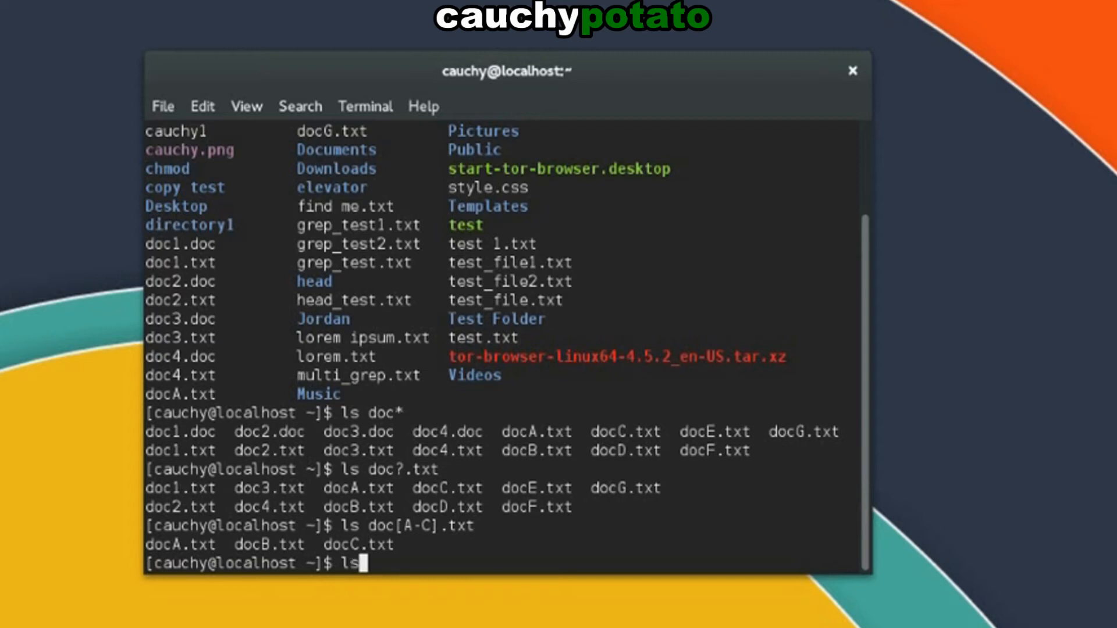
type("doc[")
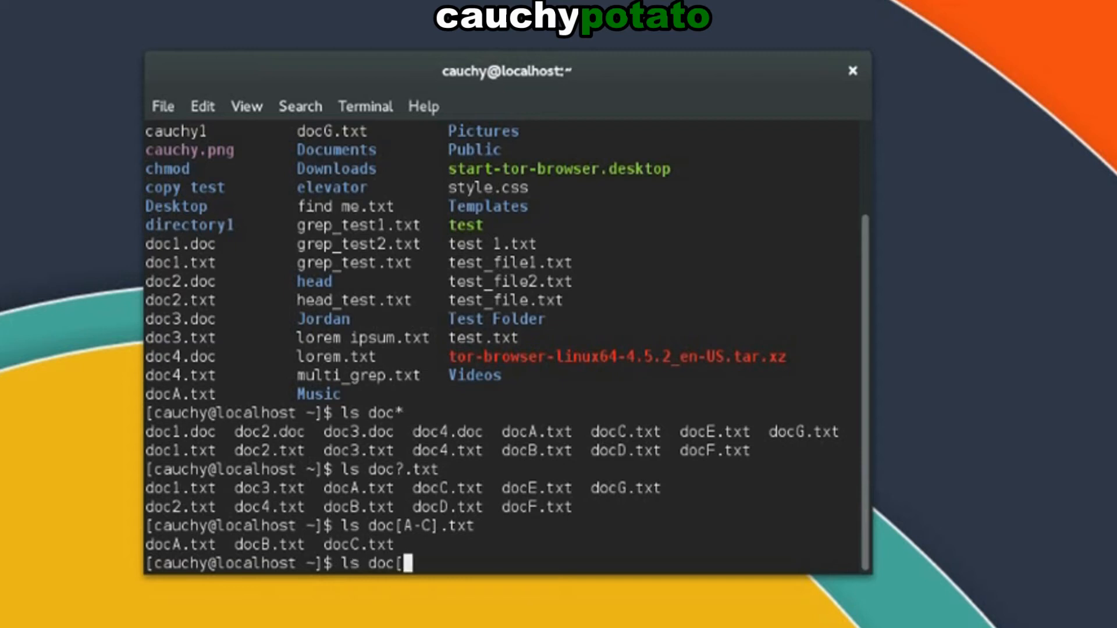
type("A,")
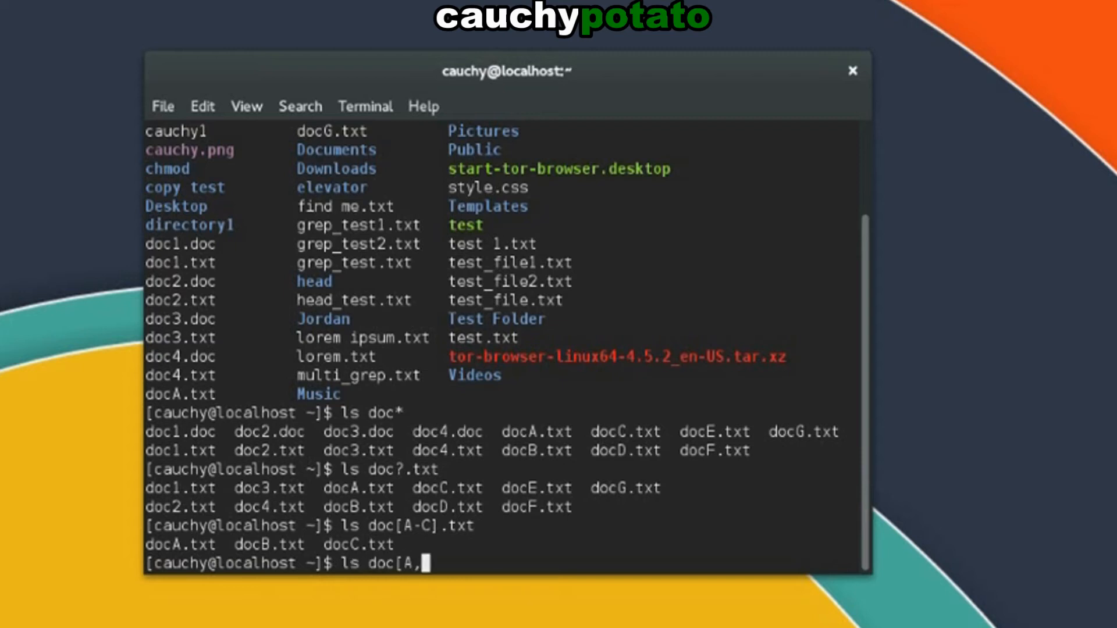
type("B,")
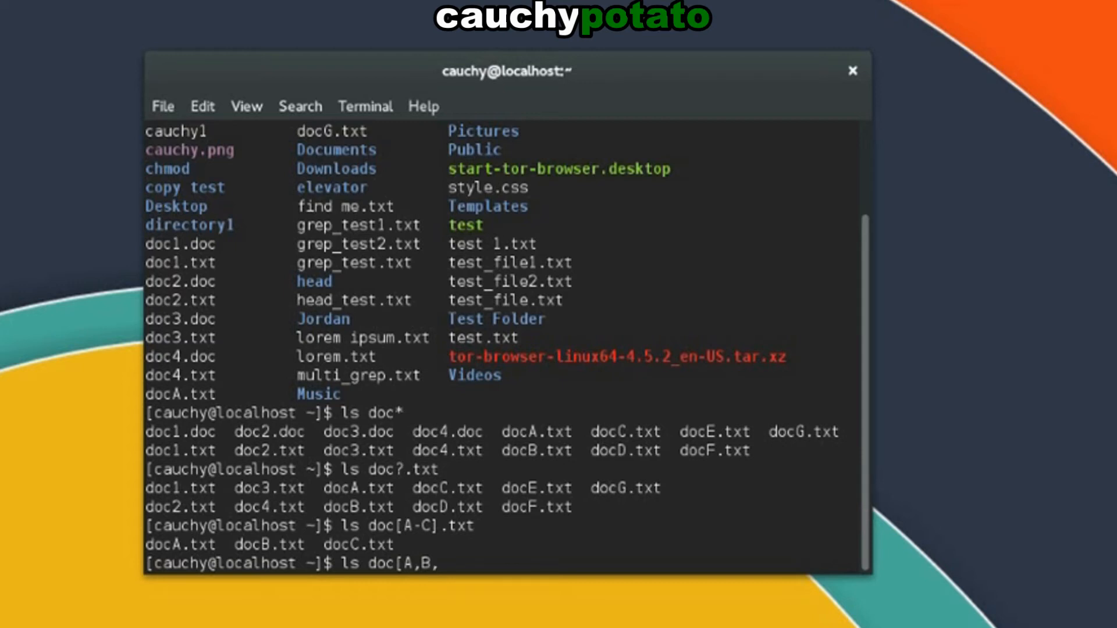
type("C]")
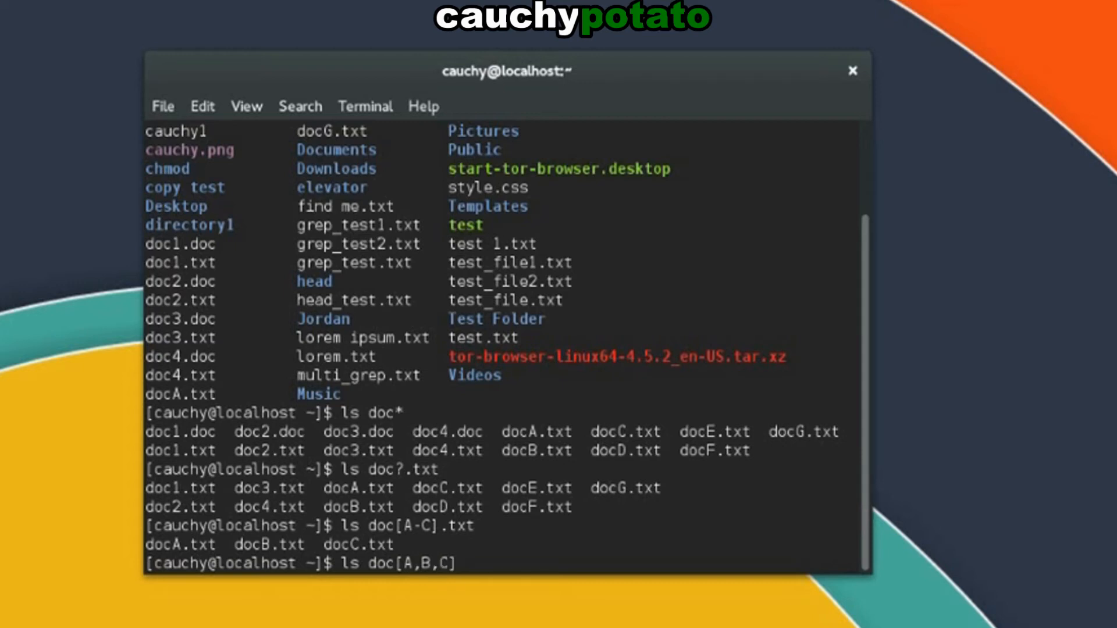
type(".txt")
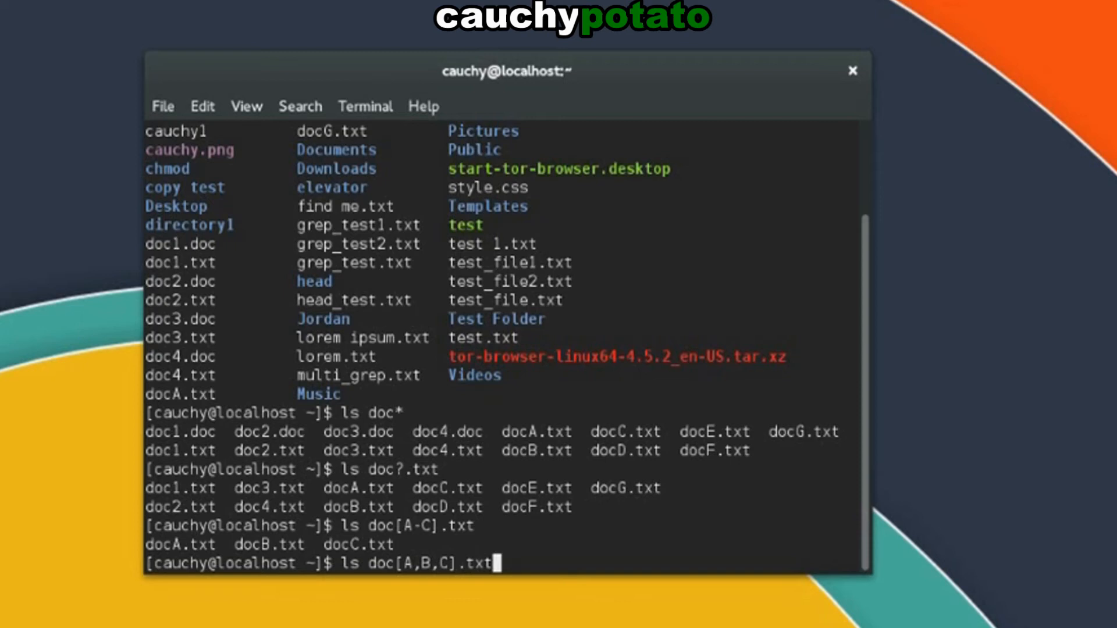
mouse_move(423, 573)
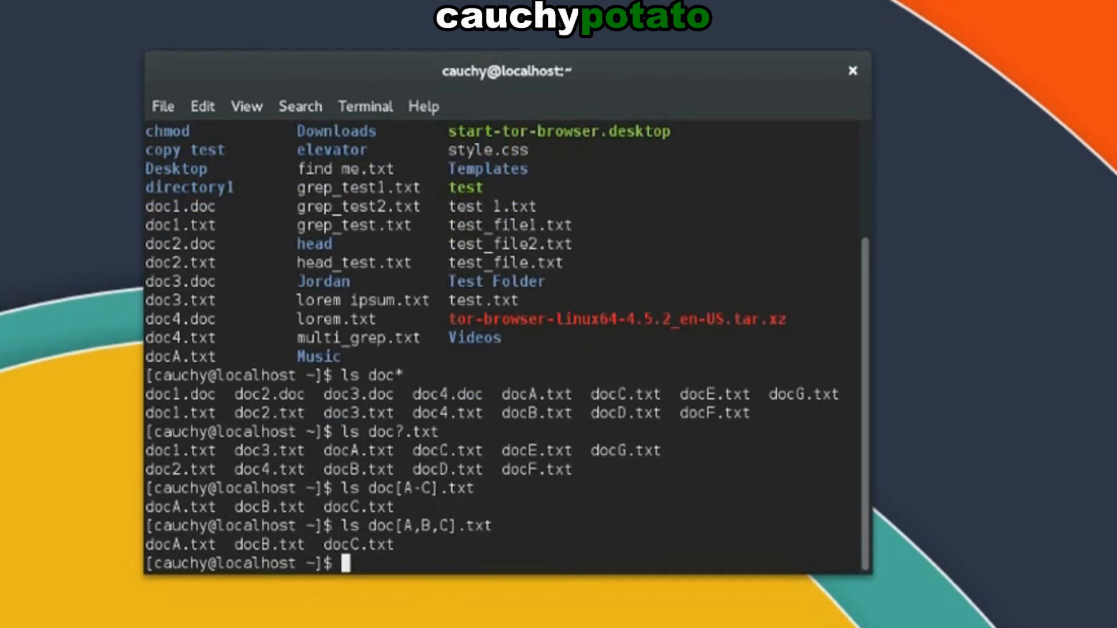
mouse_move(219, 549)
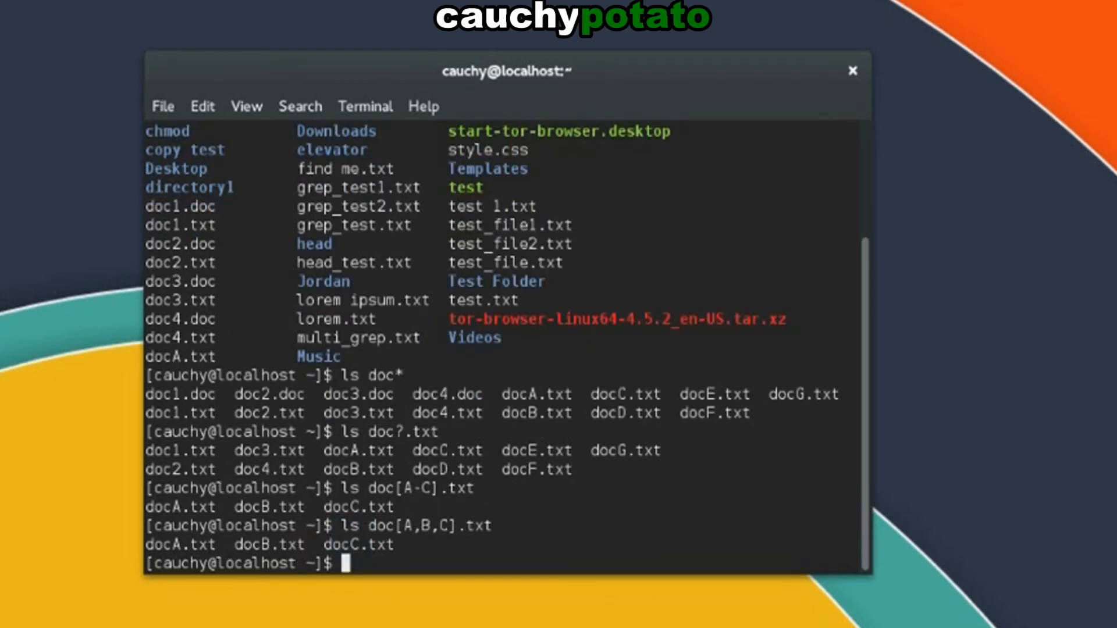
Step: Run ls doc[ABC].txt to list docA.txt, docB.txt and docC.txt
type("ls doc")
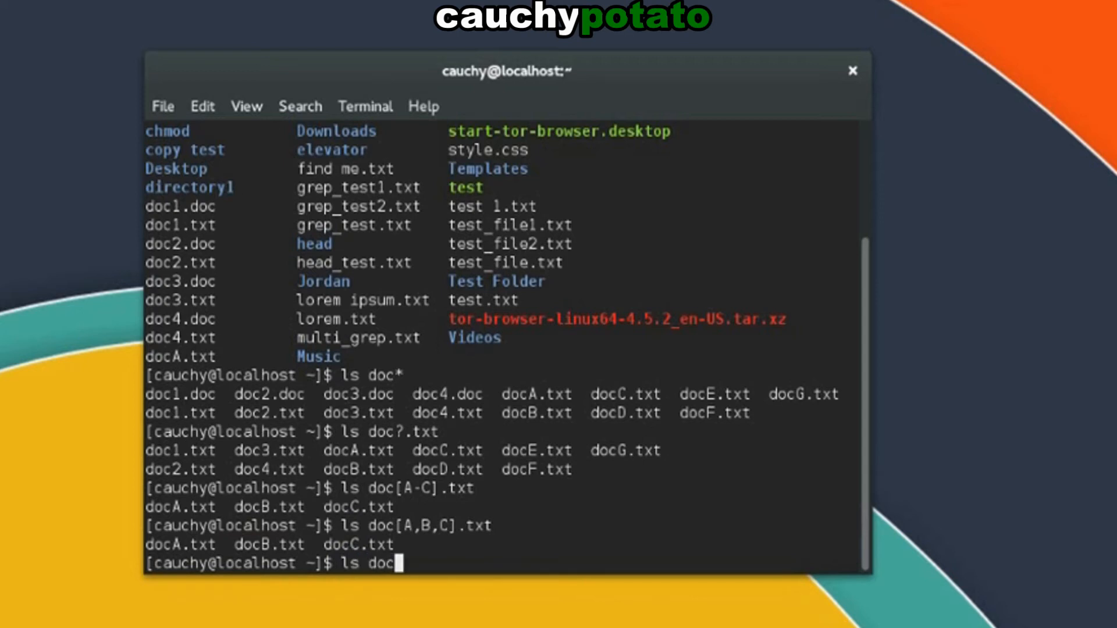
type("[A")
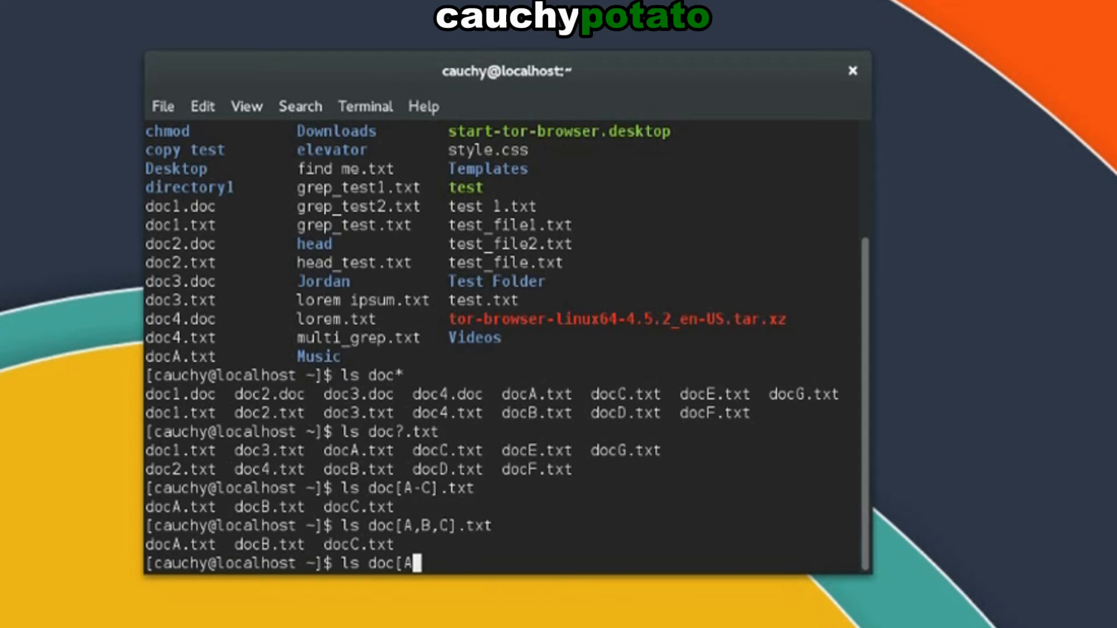
type("BC")
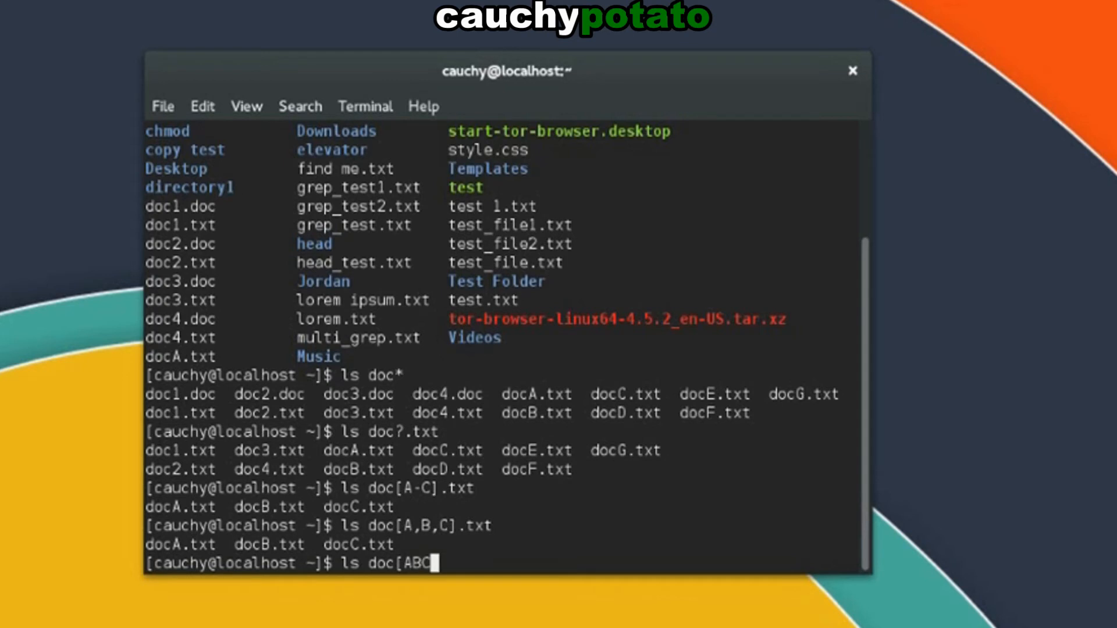
type("].txt")
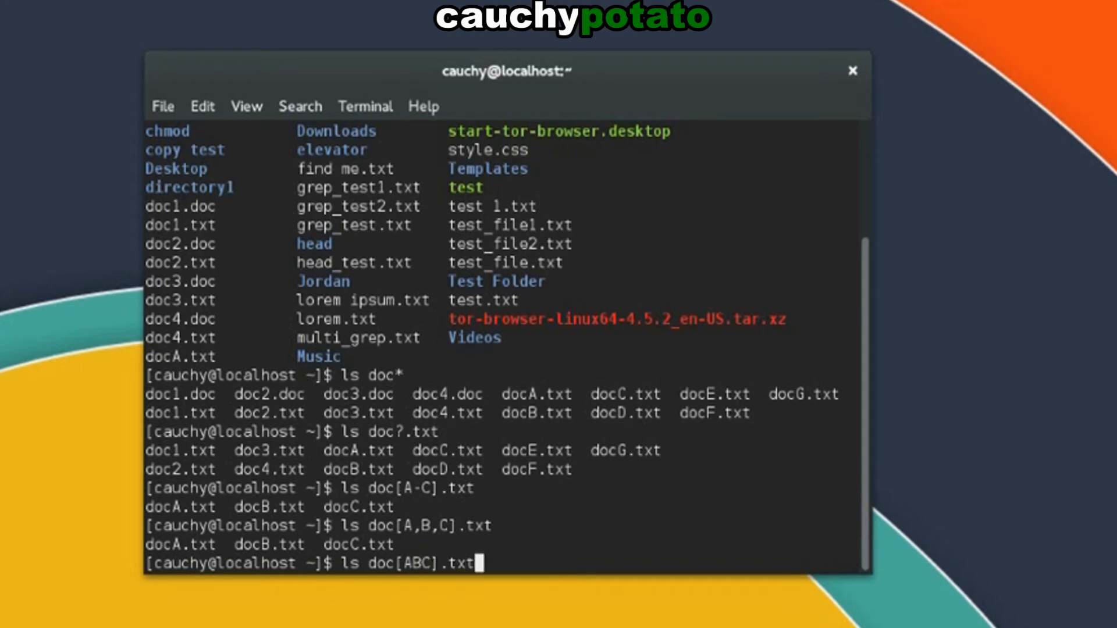
key("Return")
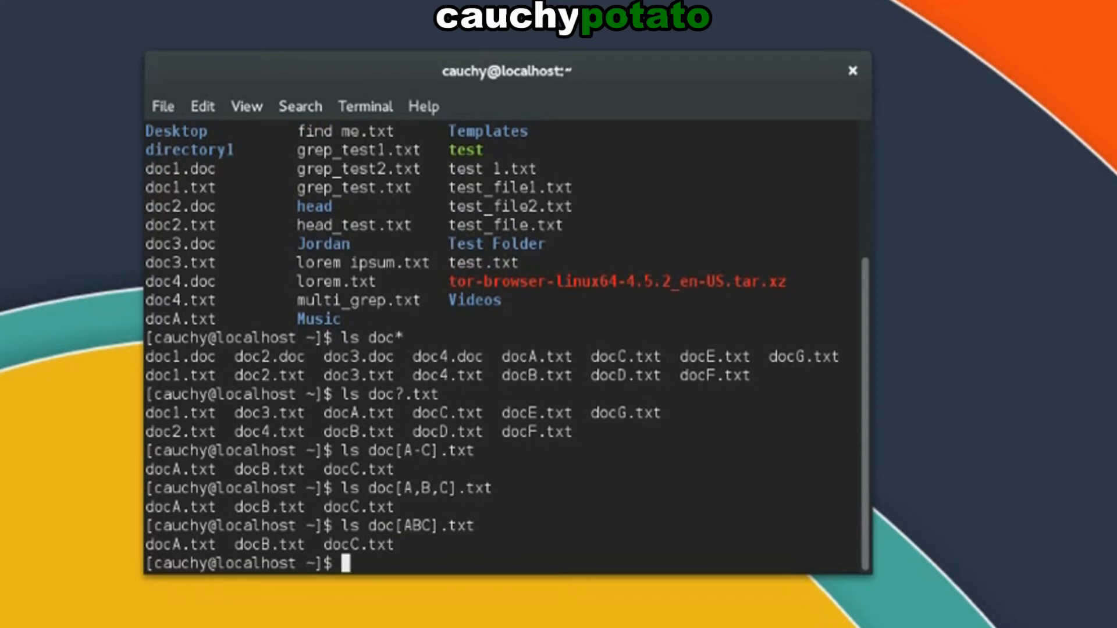
mouse_move(255, 560)
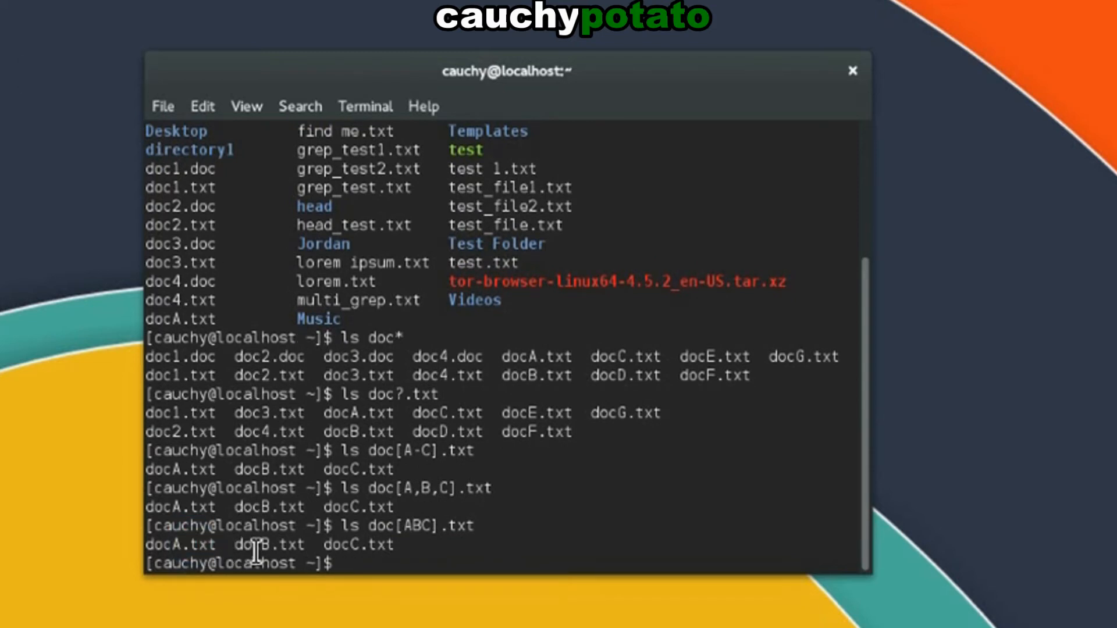
mouse_move(256, 495)
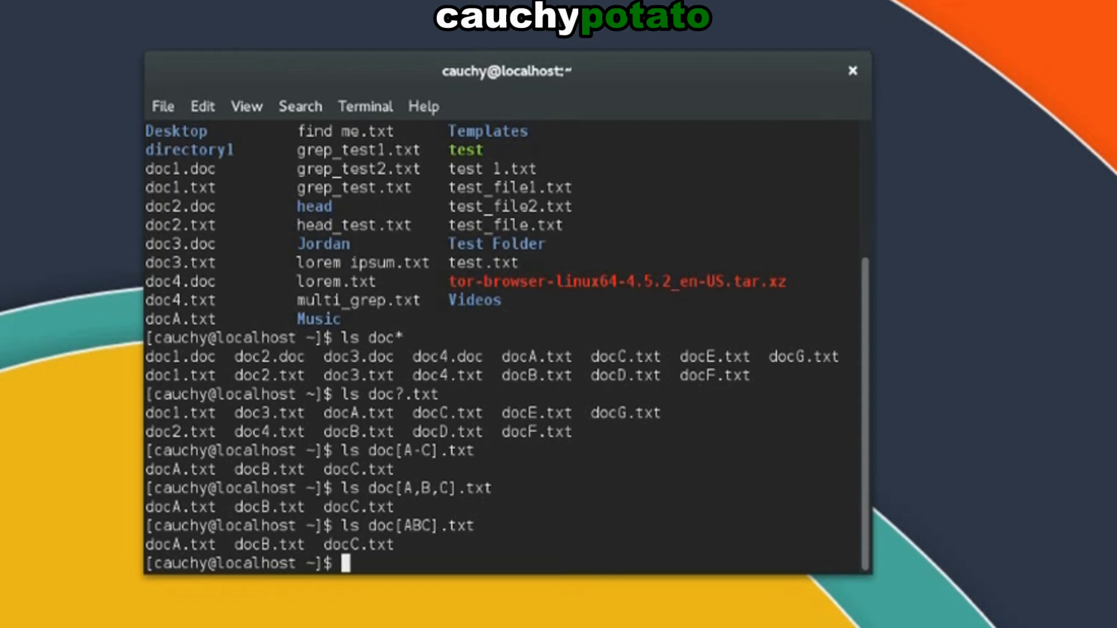
Step: Relist the whole home directory with a plain ls, starting a [! negation pattern
type("[!")
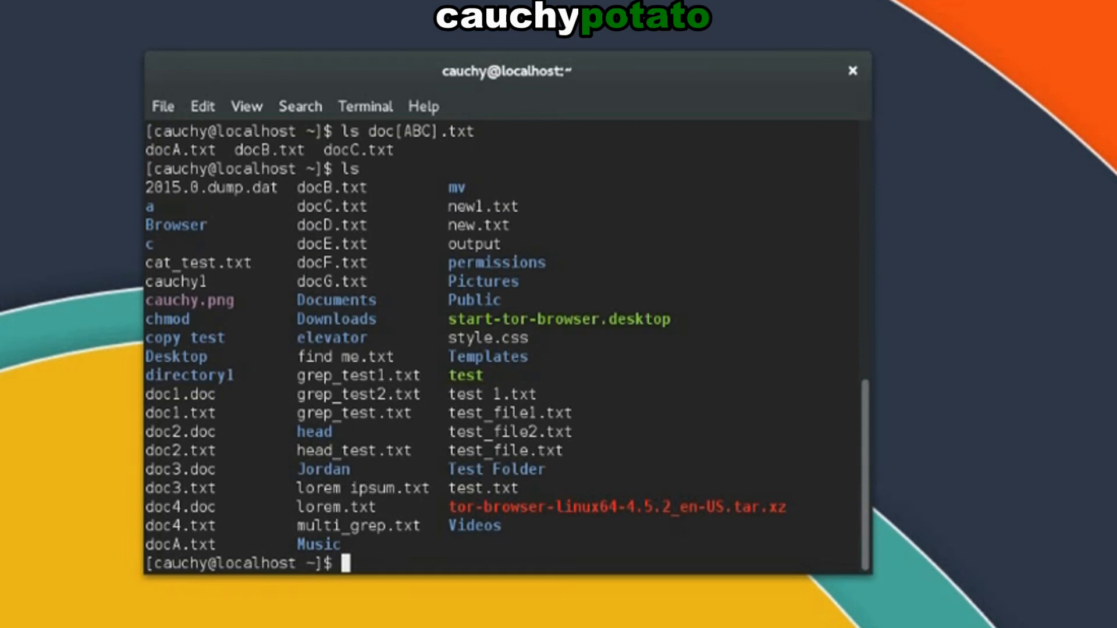
mouse_move(215, 280)
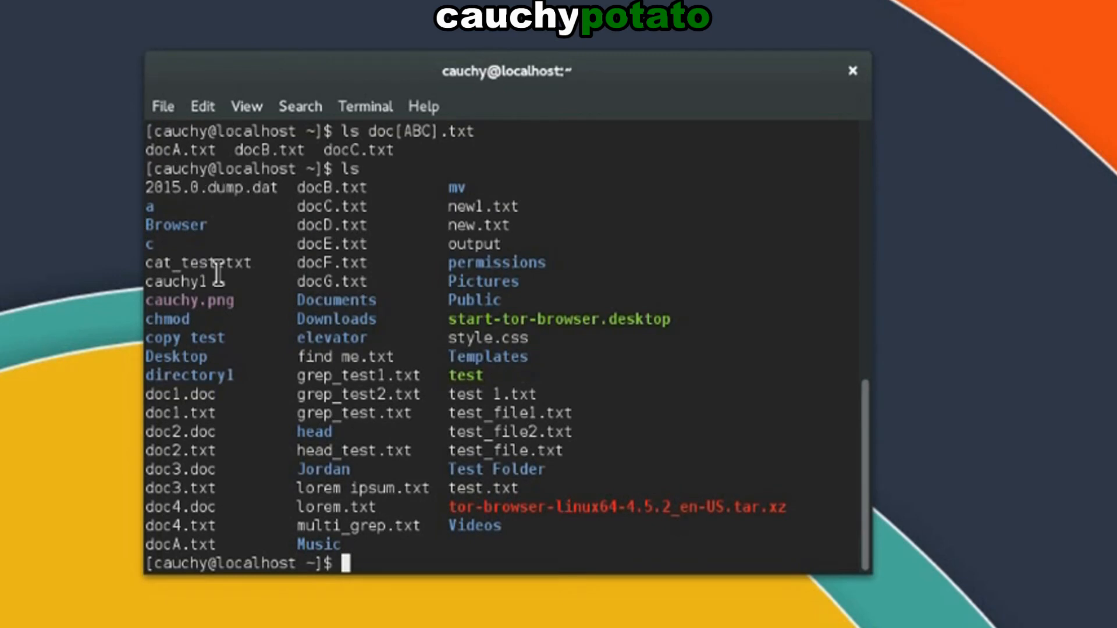
mouse_move(185, 488)
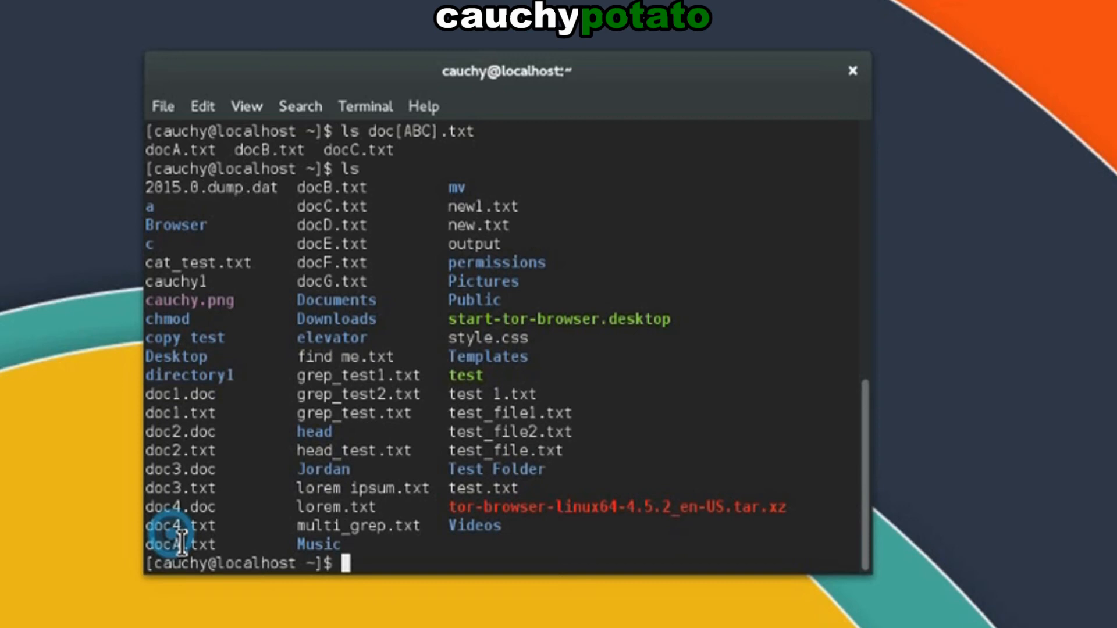
Step: Enter ls doc[!A].txt to match every single-character doc .txt file except docA.txt
type("ls")
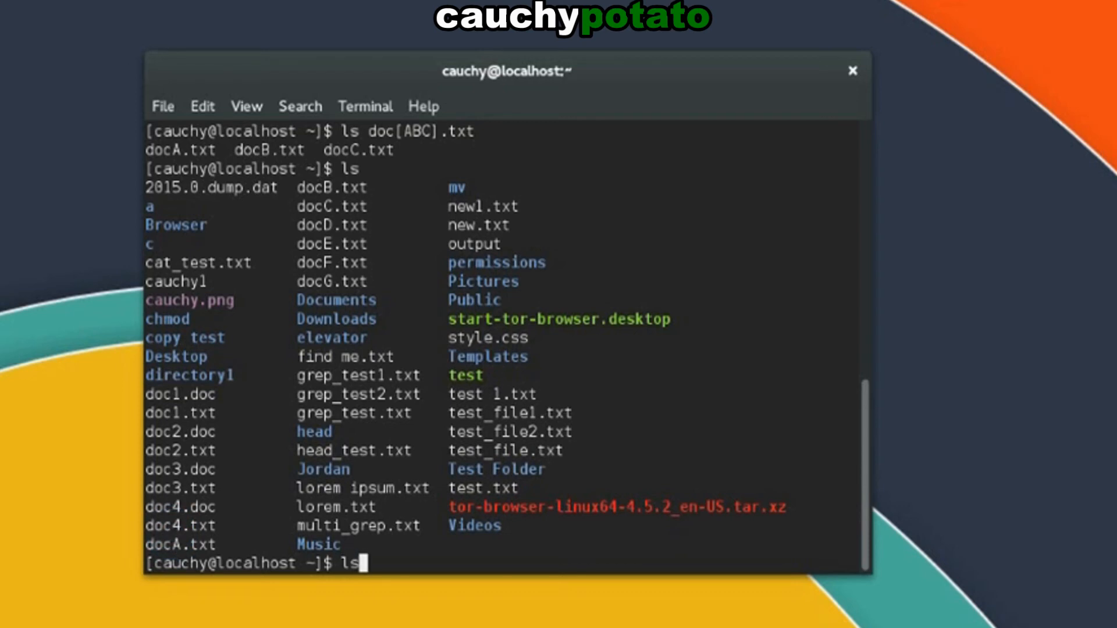
type("doc")
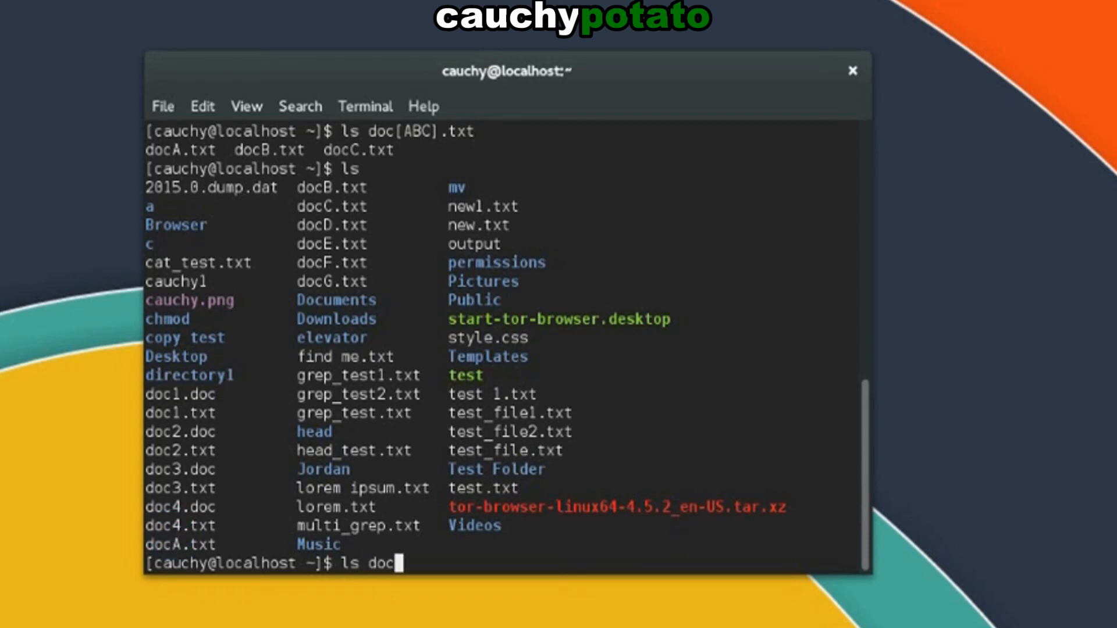
type("[!")
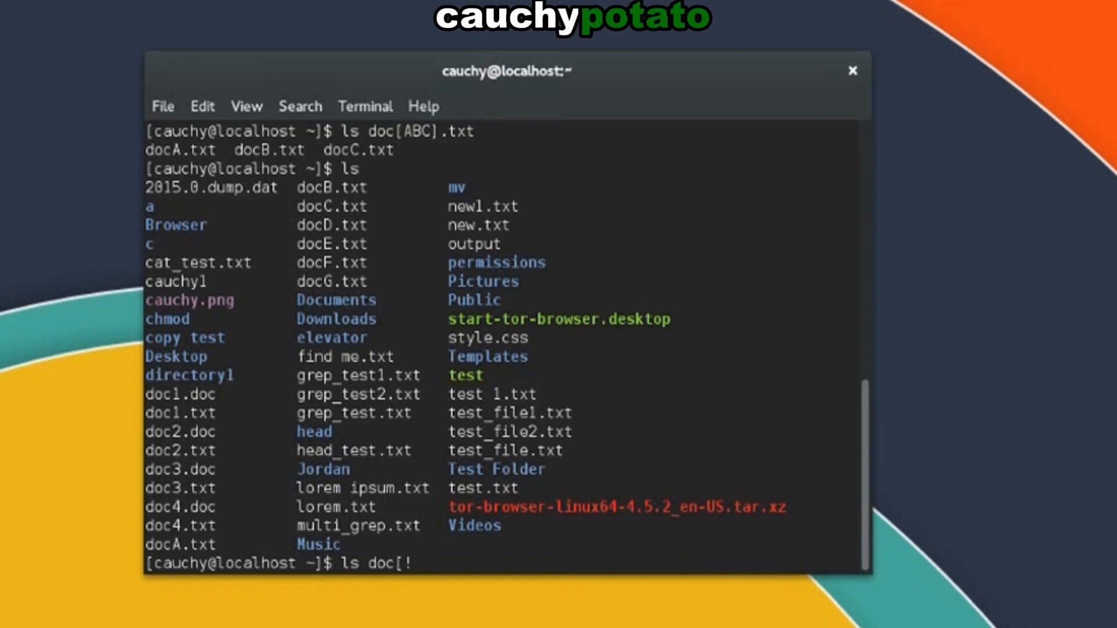
type("A].t")
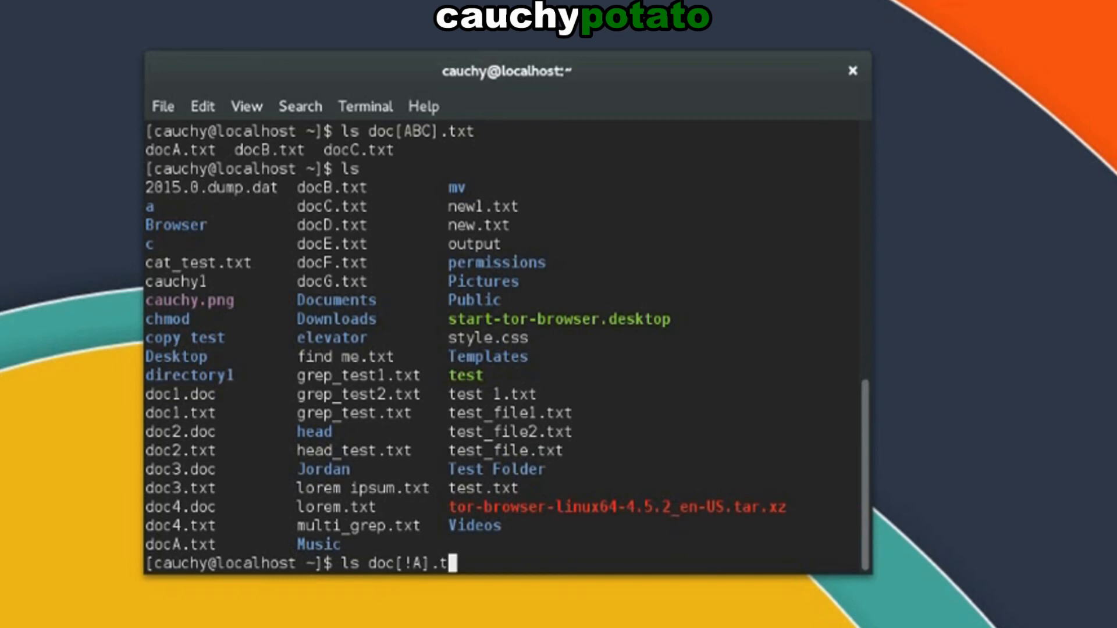
type("xt")
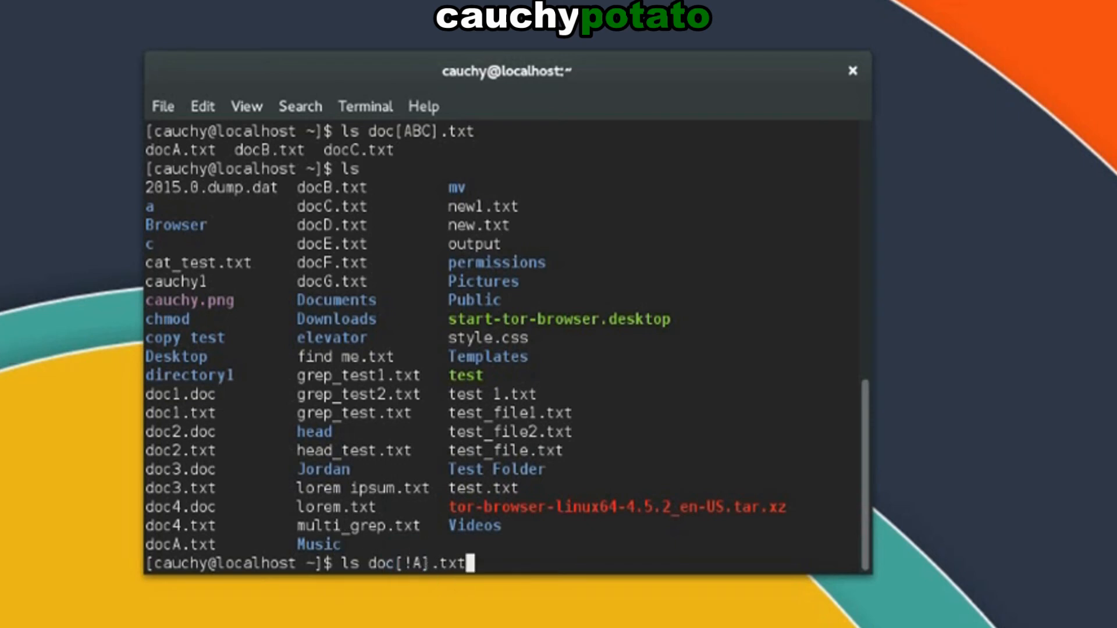
mouse_move(424, 584)
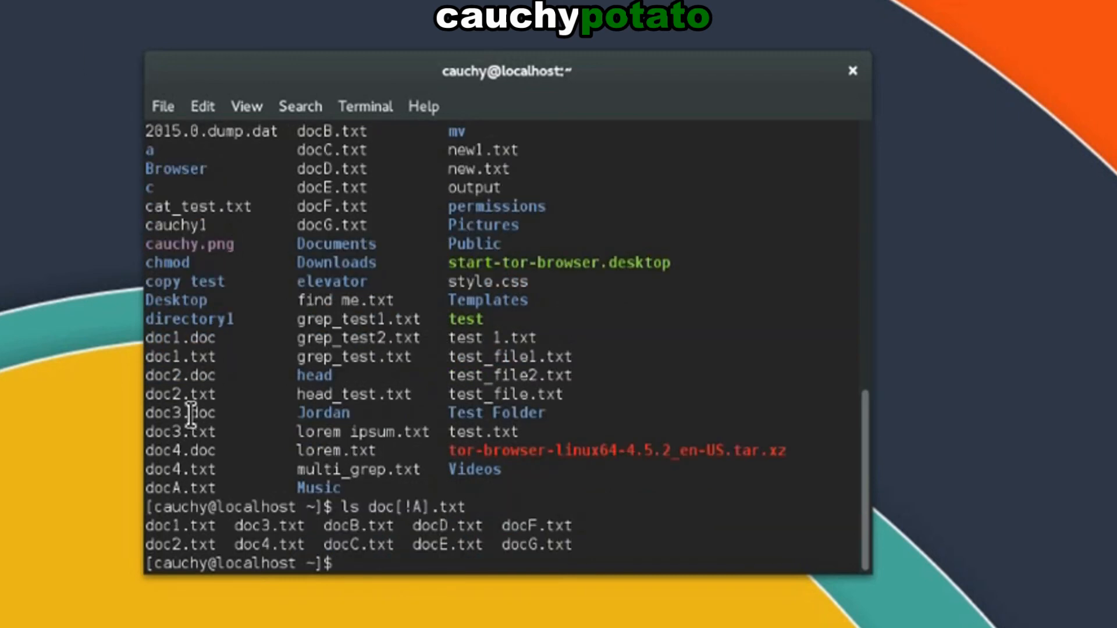
mouse_move(279, 505)
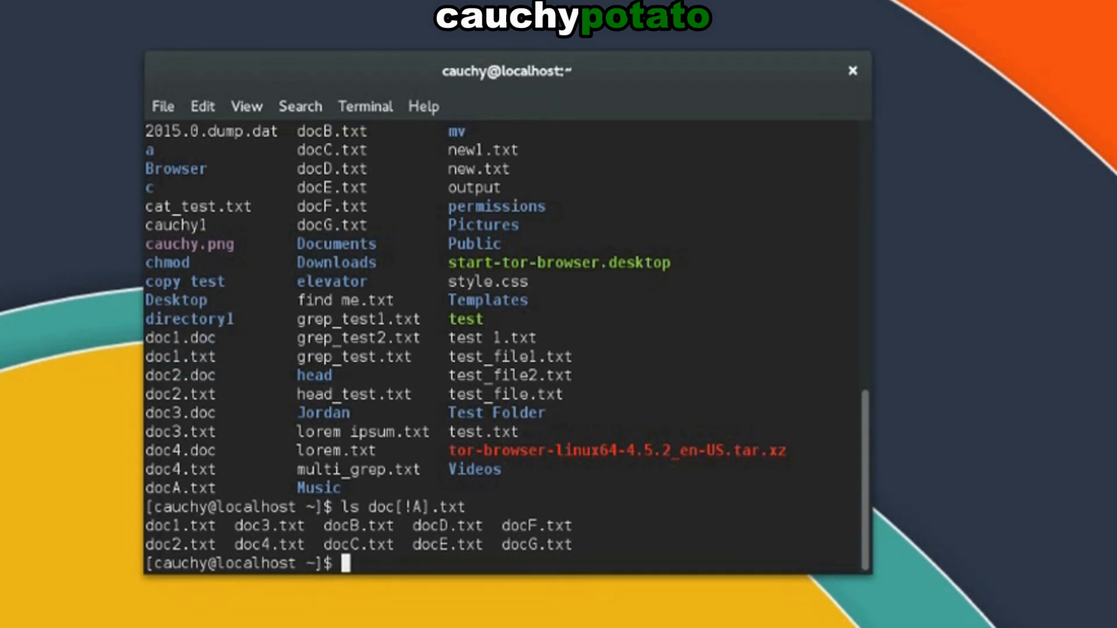
Step: Run ls {doc*.txt,doc*.doc} to list all doc .txt and .doc files together
type("{")
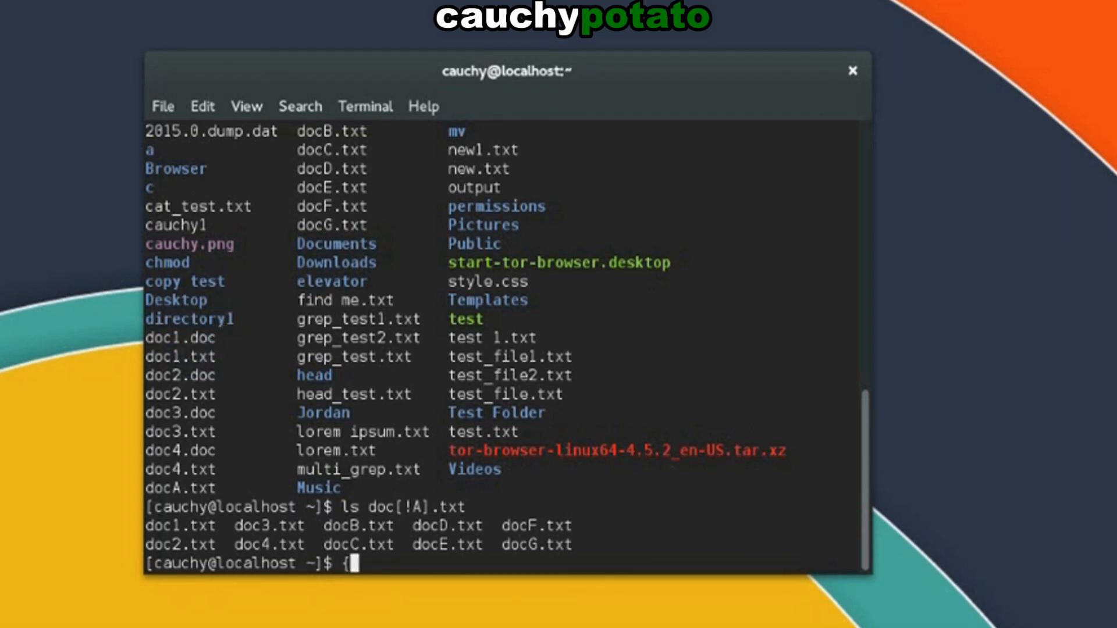
type("}")
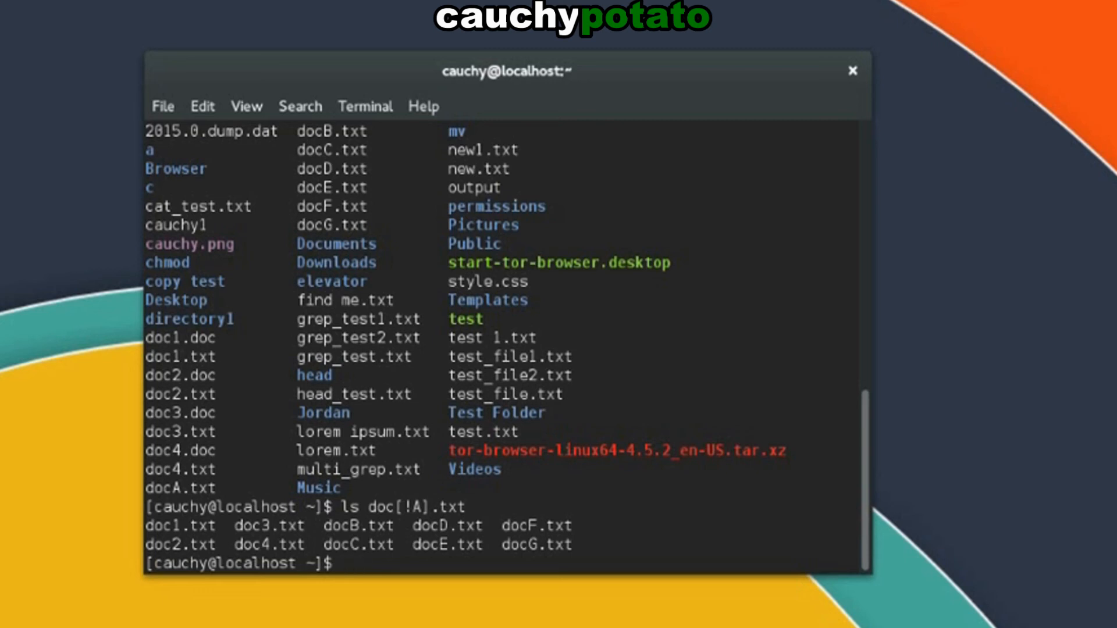
type("ls {")
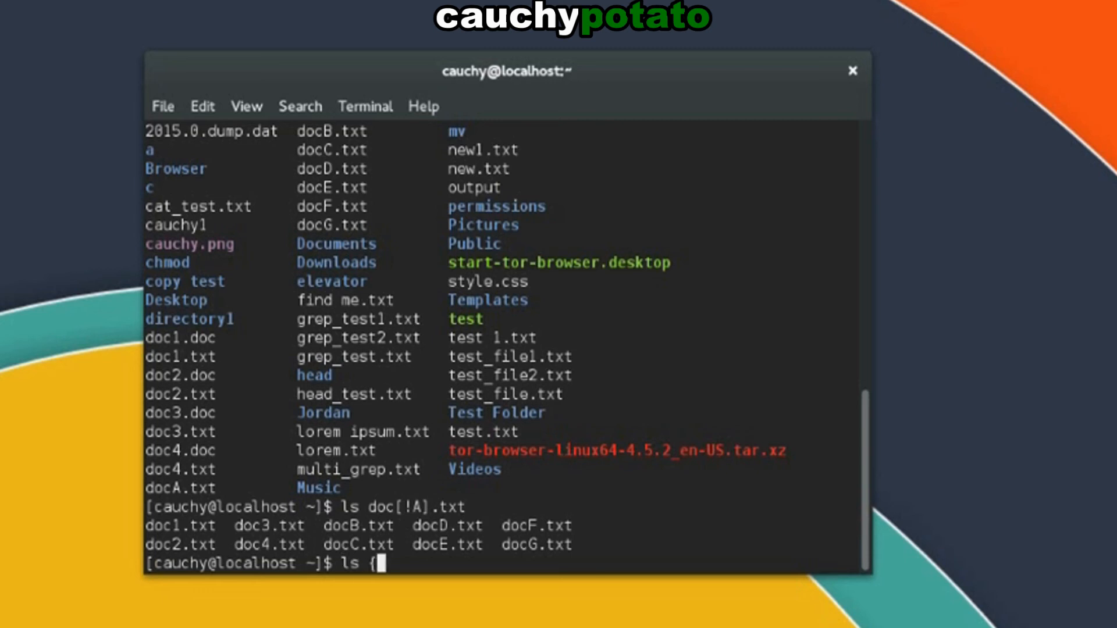
type("doc")
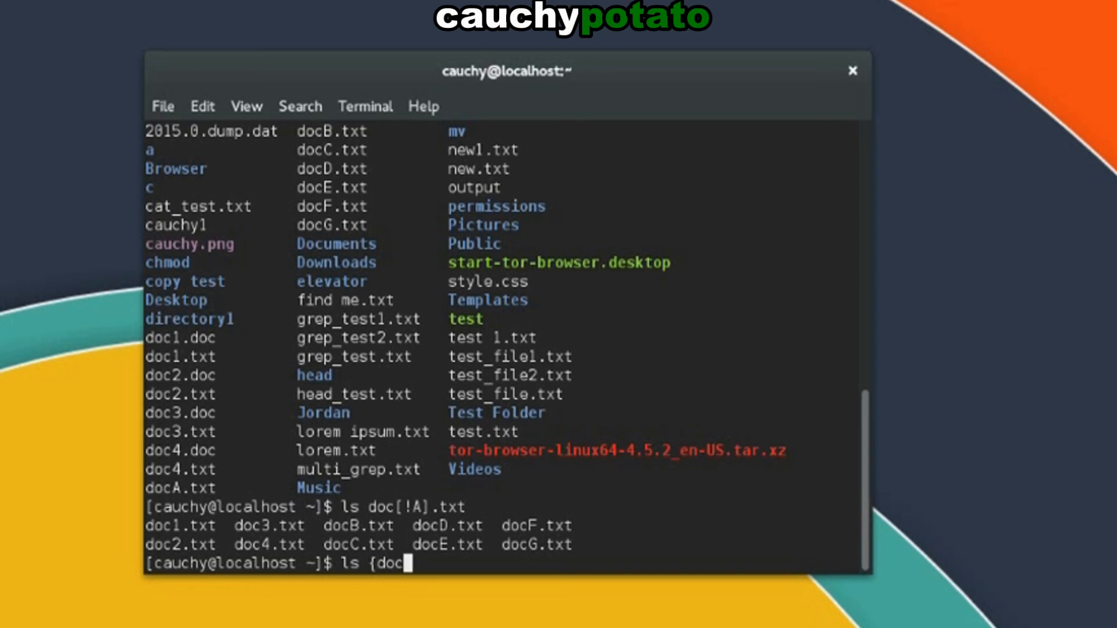
type("*.txt")
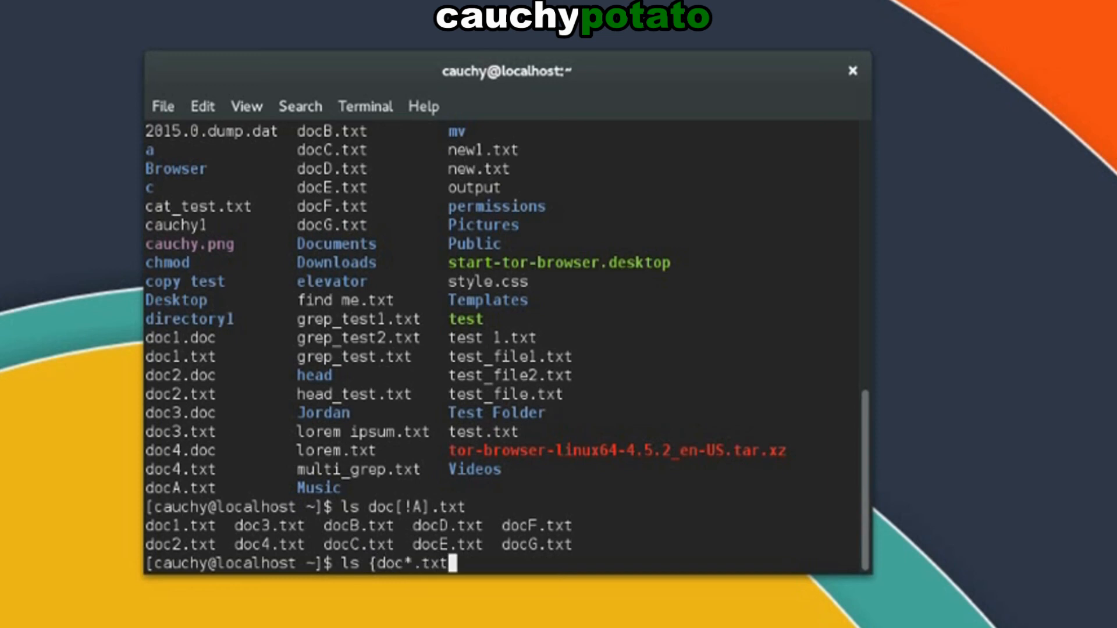
type(",doc")
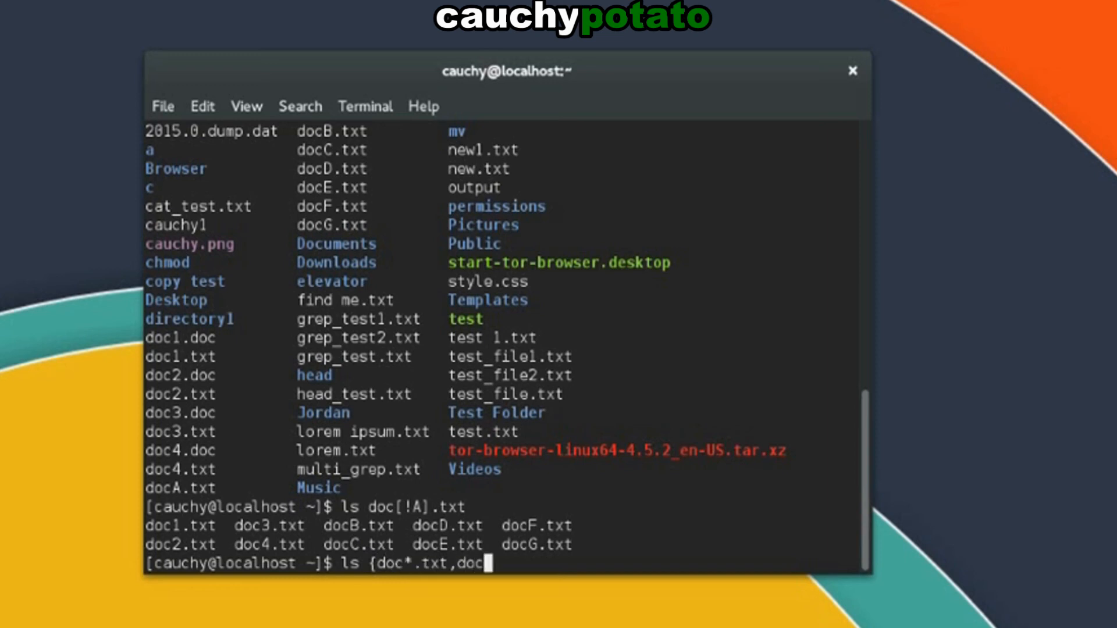
type("*.do")
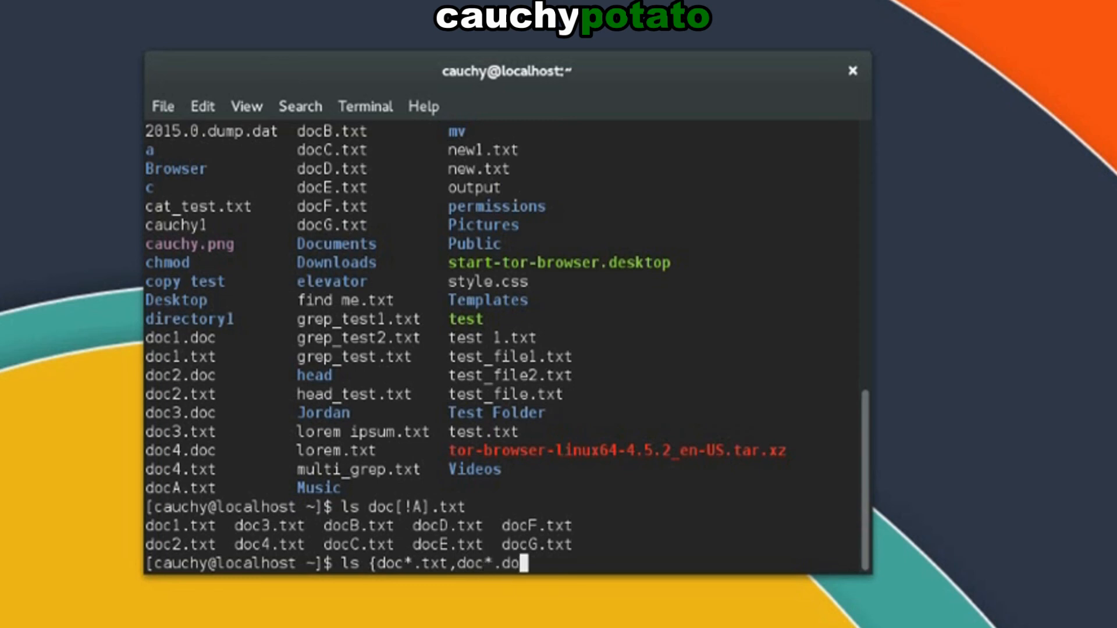
type("c}")
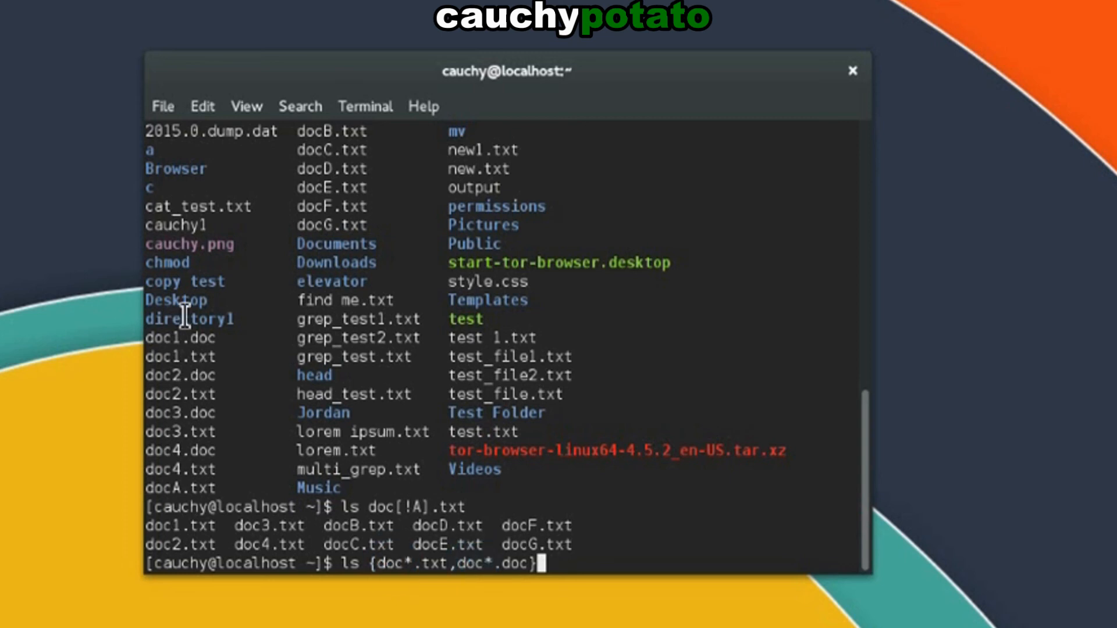
mouse_move(481, 579)
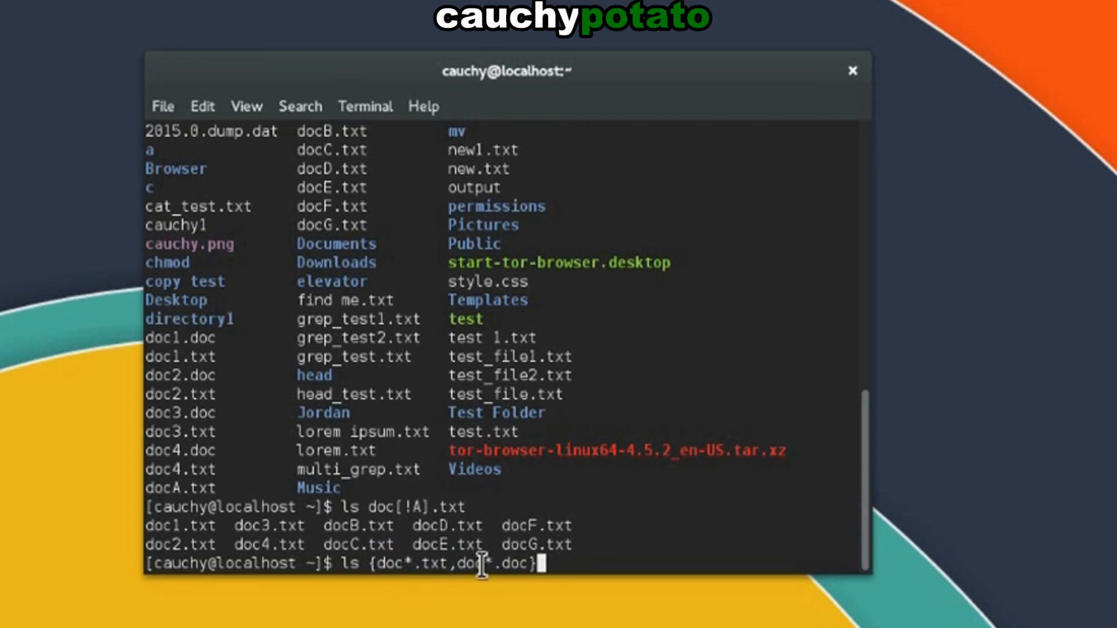
mouse_move(312, 302)
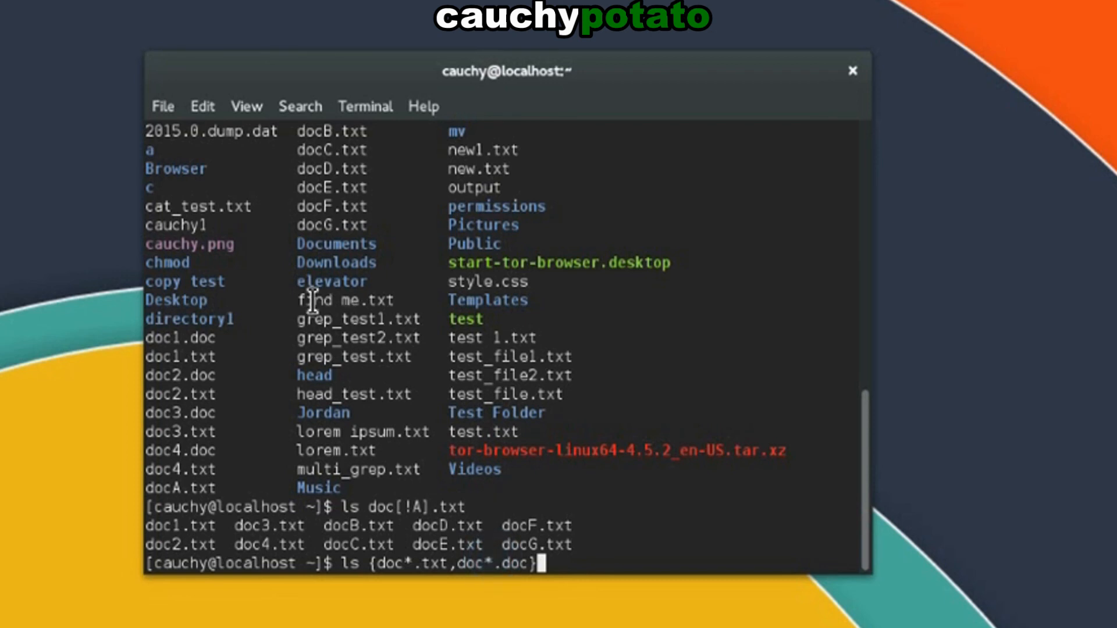
mouse_move(424, 521)
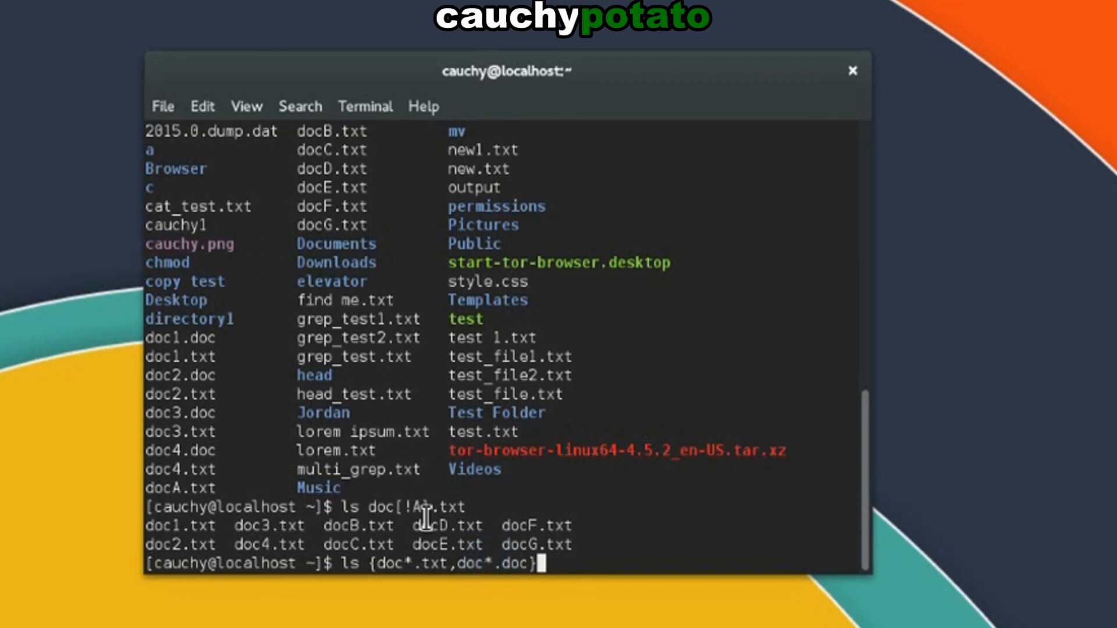
mouse_move(523, 579)
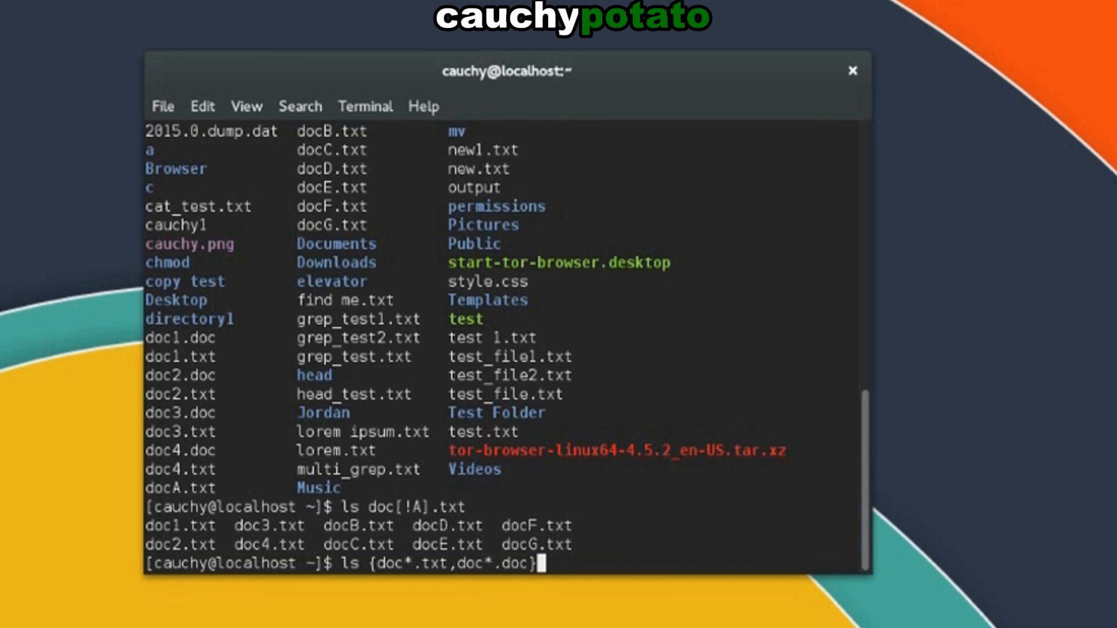
key("Return")
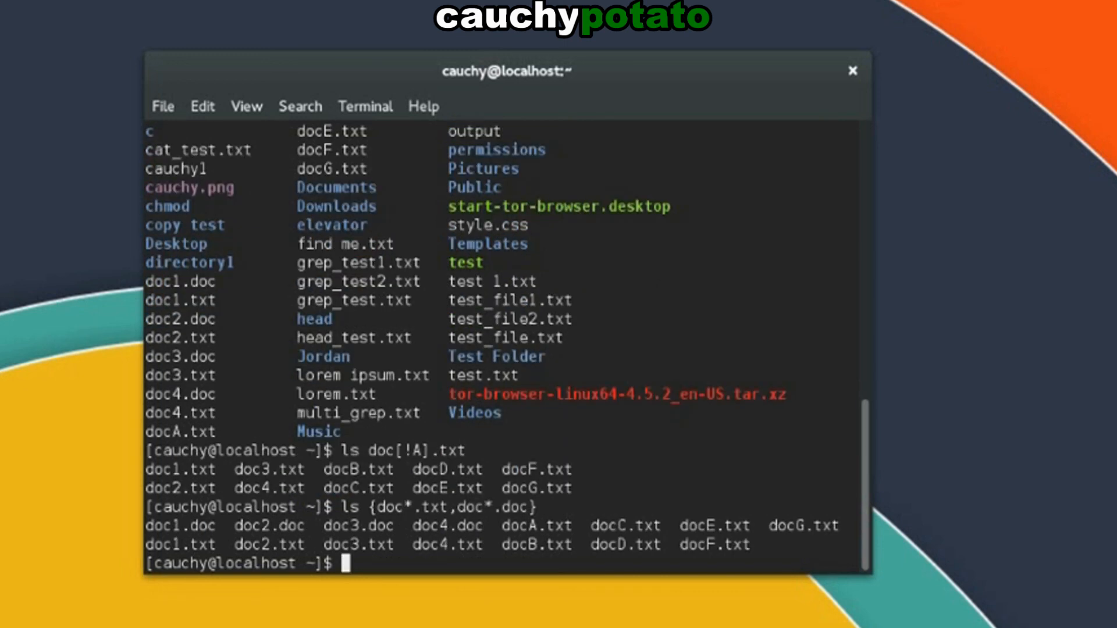